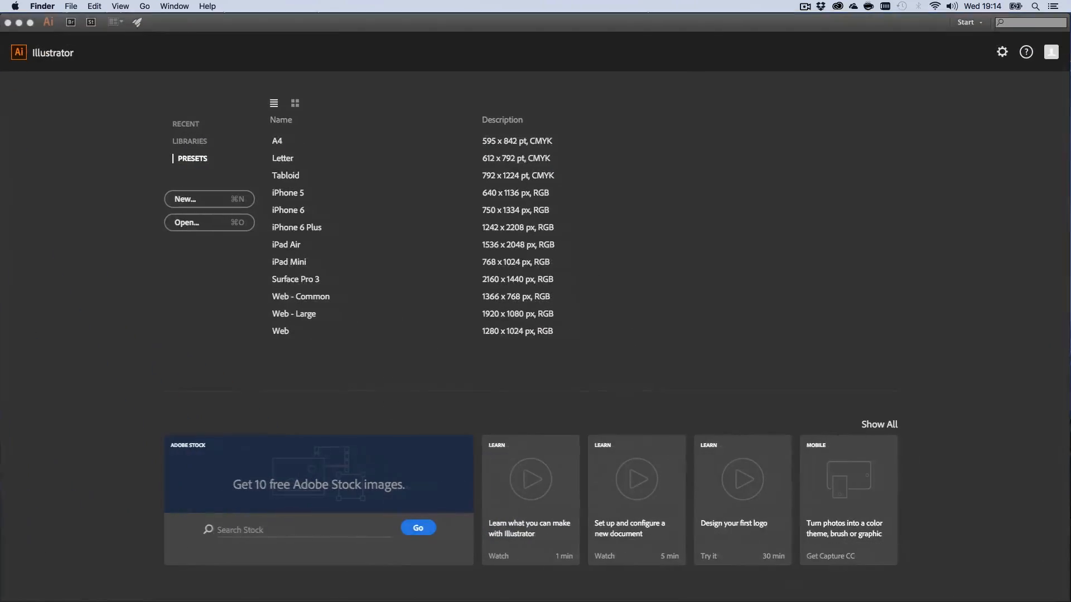
# Step: Create a new 1920×1080 px RGB document named 'Sporty Text'
pyautogui.press('cmd+n')
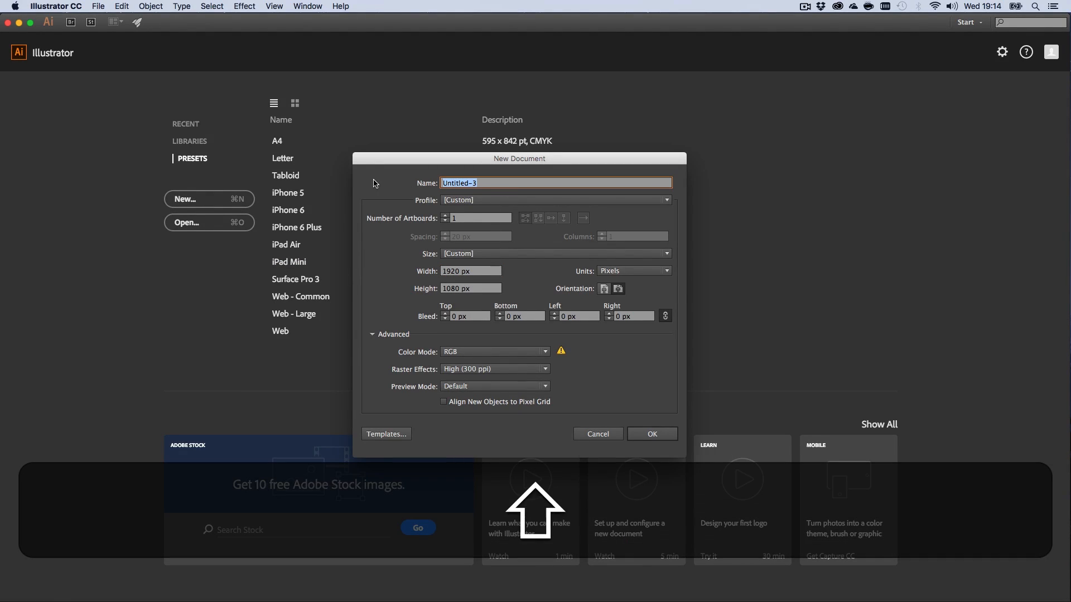
pyautogui.write('Sporty Text')
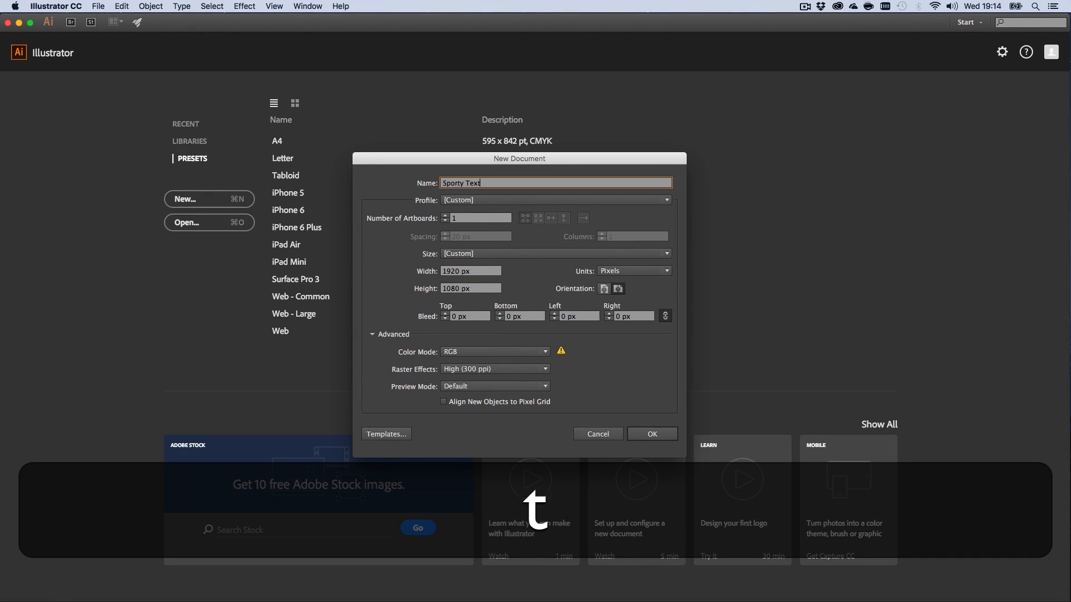
pyautogui.click(651, 434)
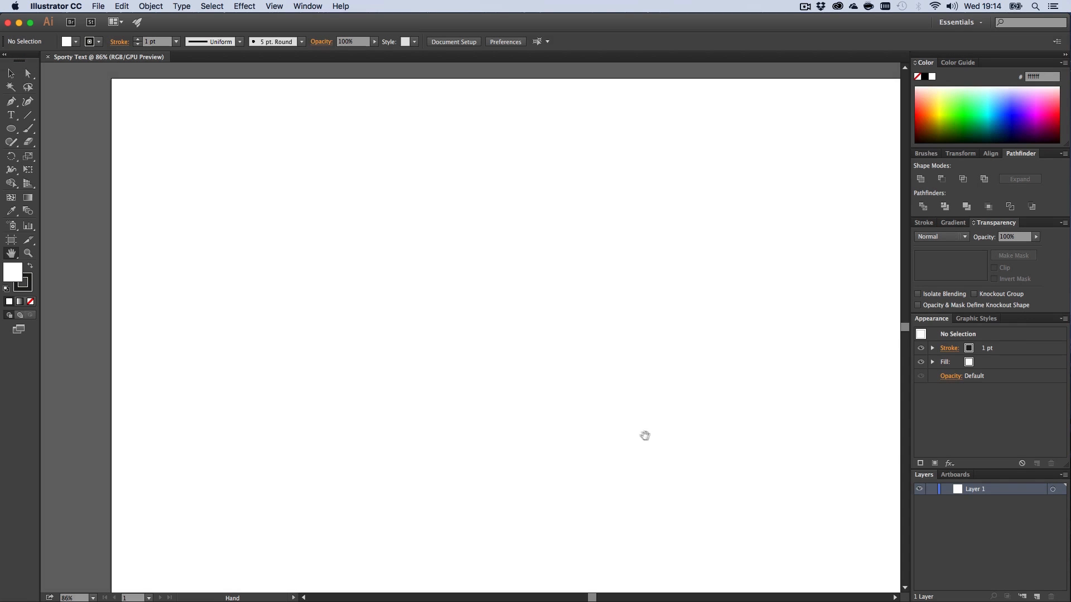
# Step: Type the word ICON in capitals as point text on the fitted artboard
pyautogui.press('z')
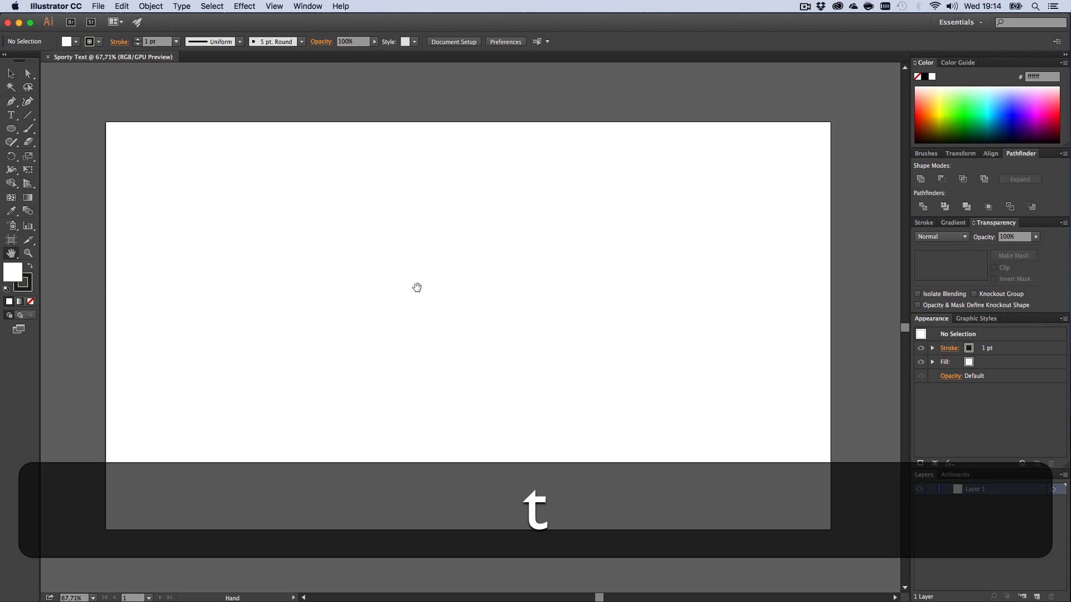
pyautogui.click(11, 116)
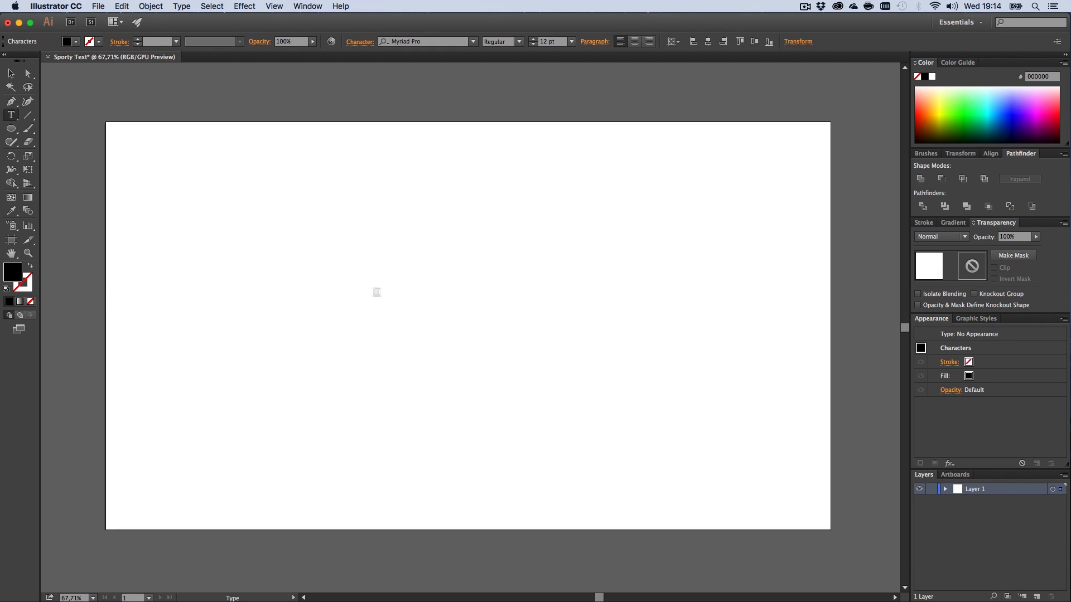
pyautogui.press('shift+c')
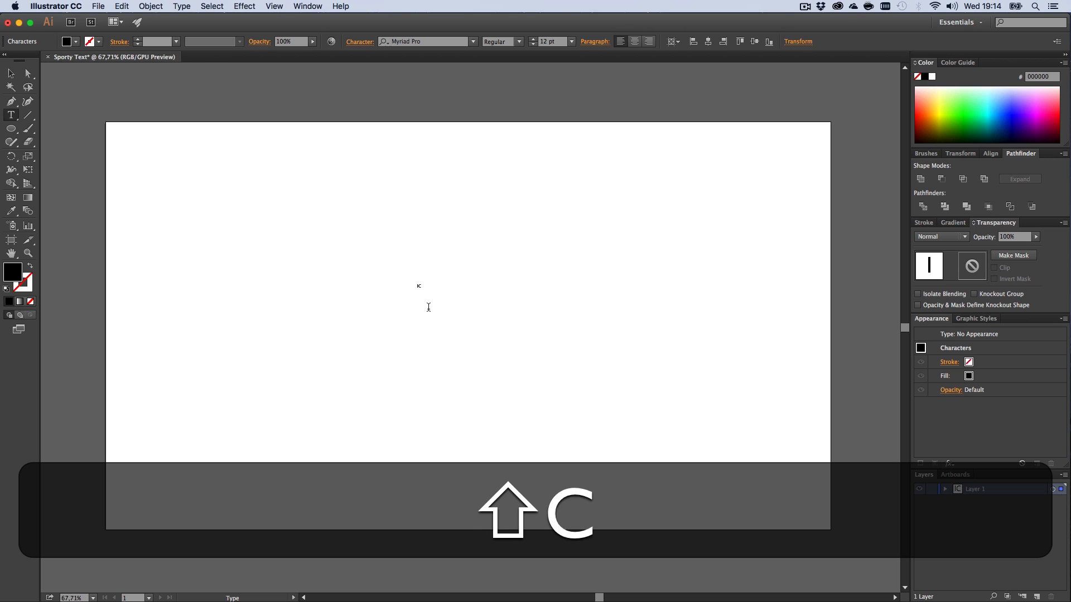
pyautogui.write('ICON')
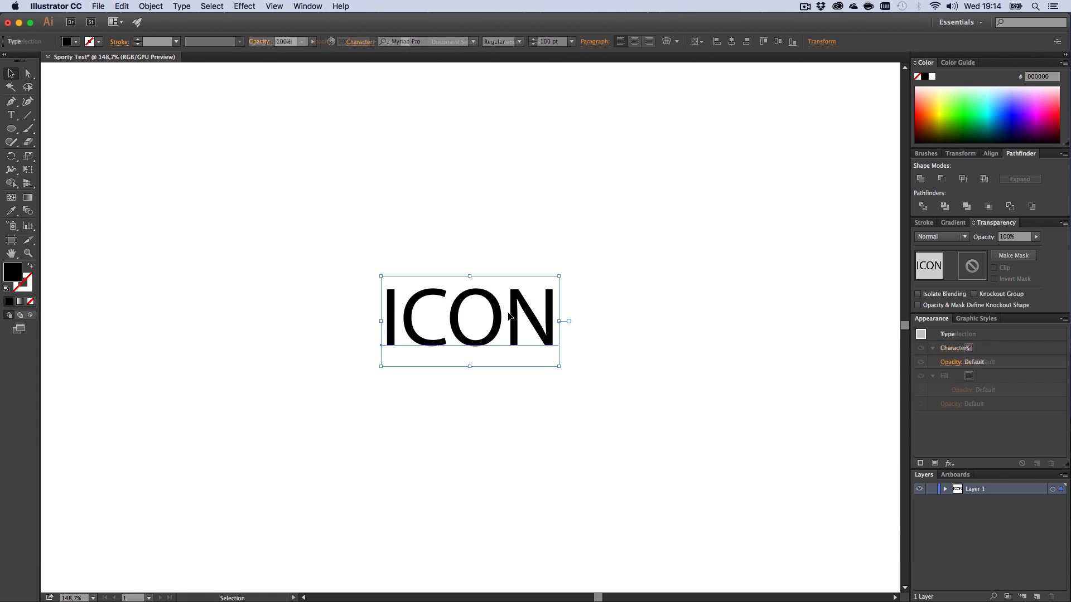
pyautogui.press('z')
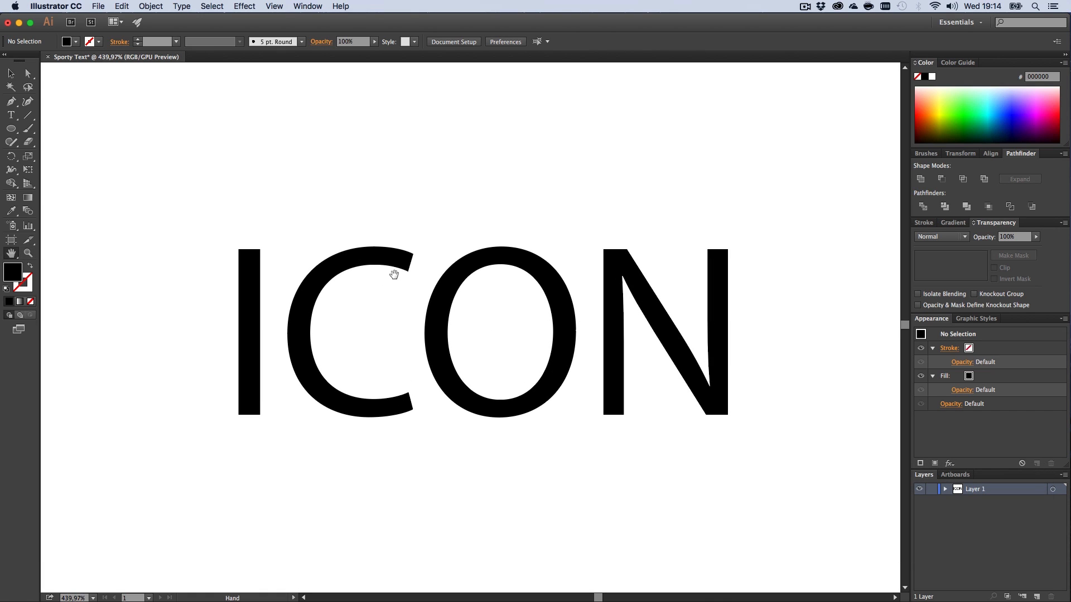
pyautogui.moveTo(245, 250)
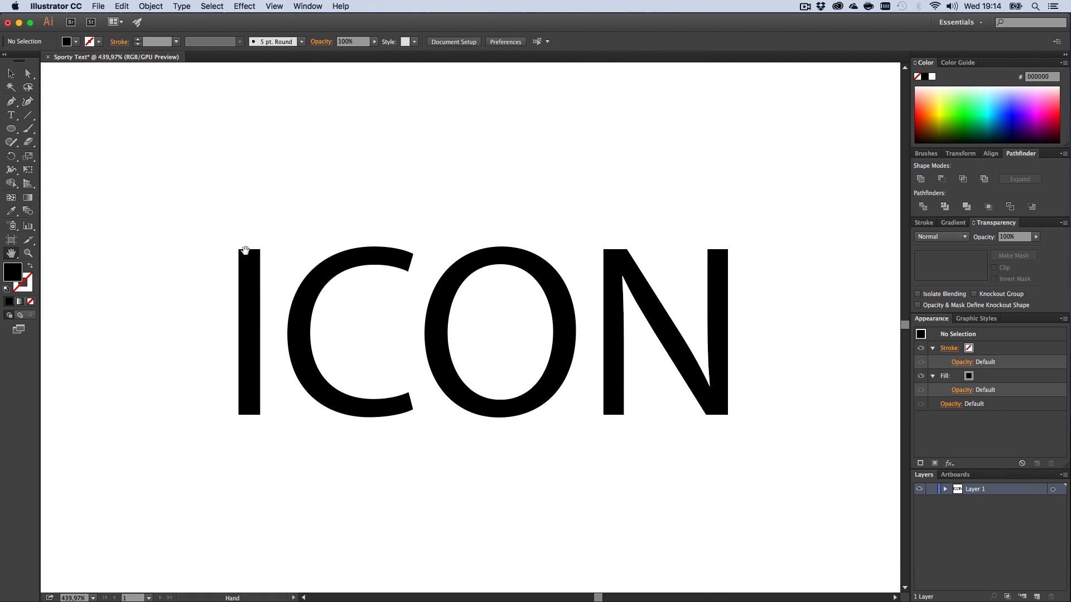
pyautogui.moveTo(249, 256)
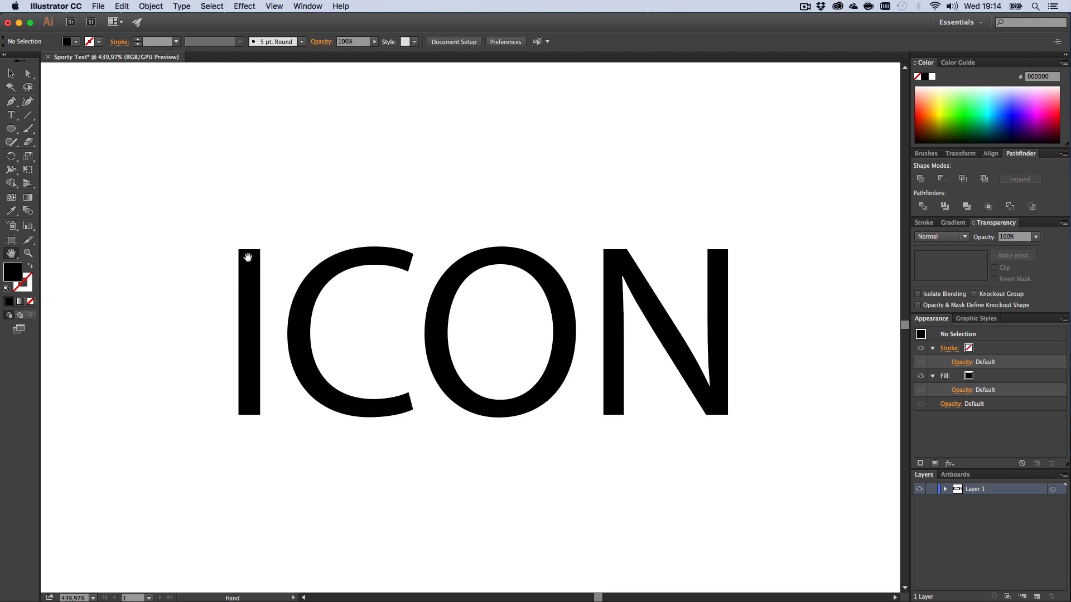
pyautogui.moveTo(247, 268)
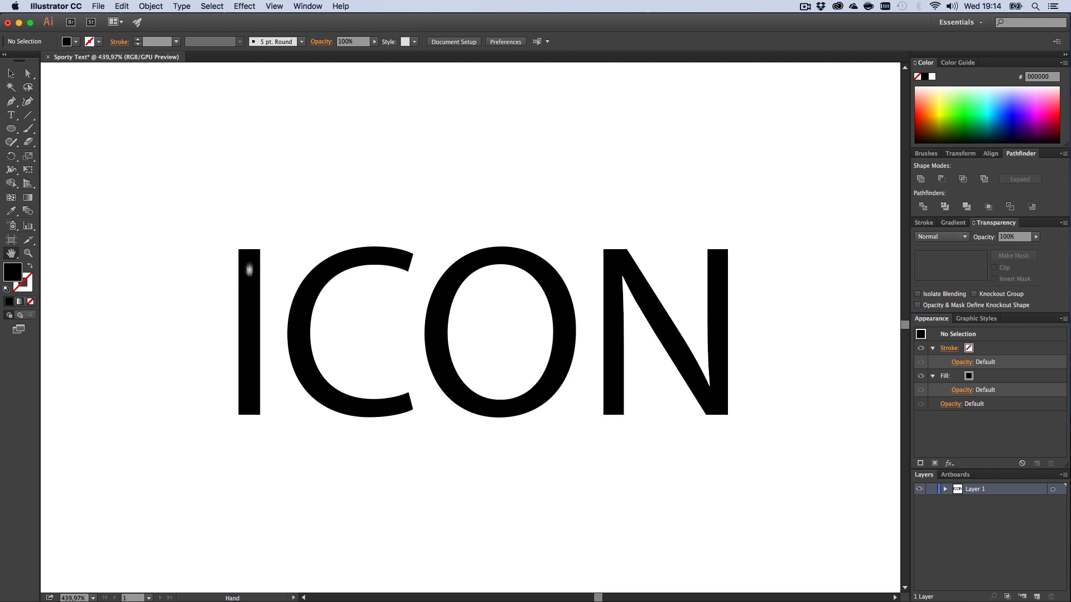
pyautogui.moveTo(732, 359)
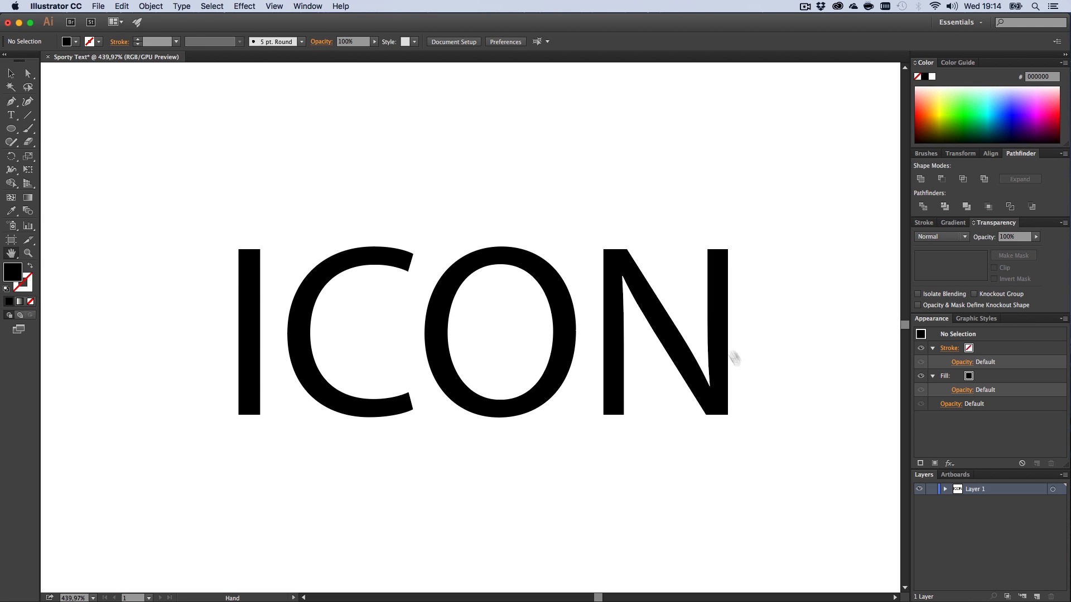
pyautogui.moveTo(717, 341)
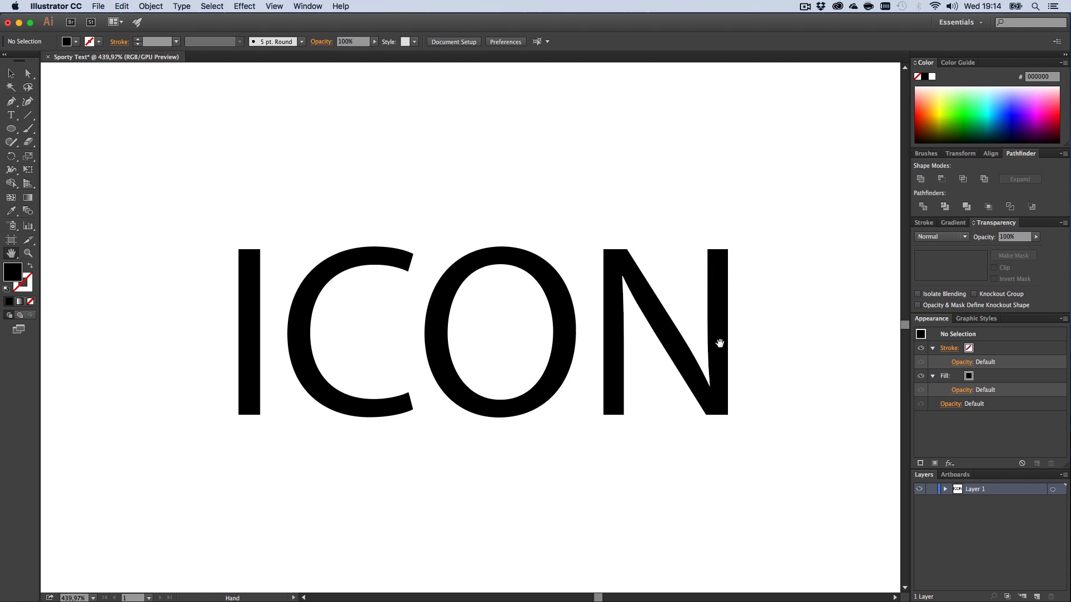
pyautogui.moveTo(708, 299)
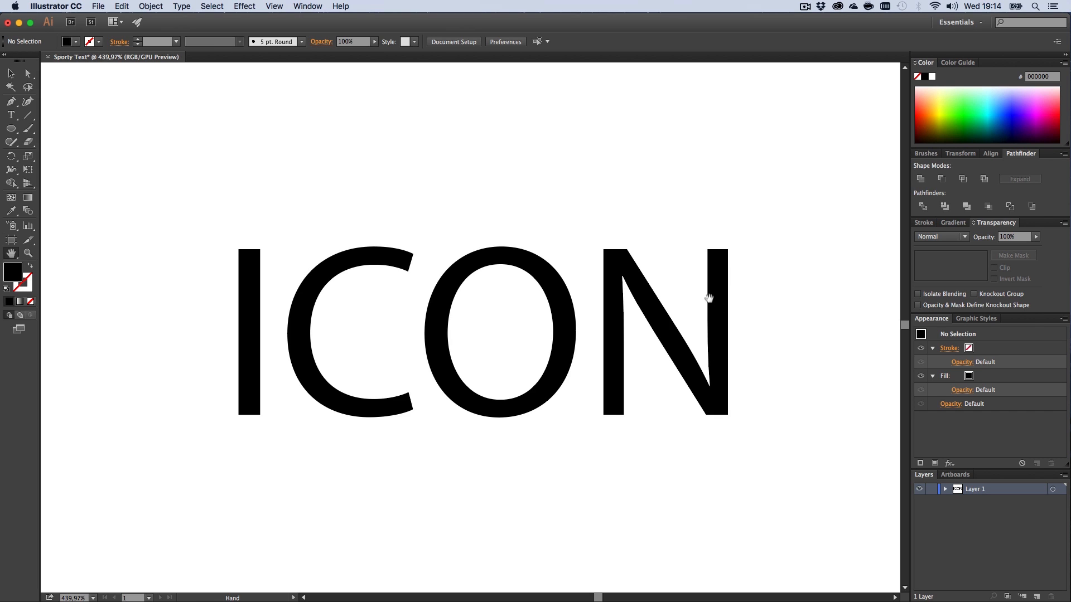
pyautogui.moveTo(195, 272)
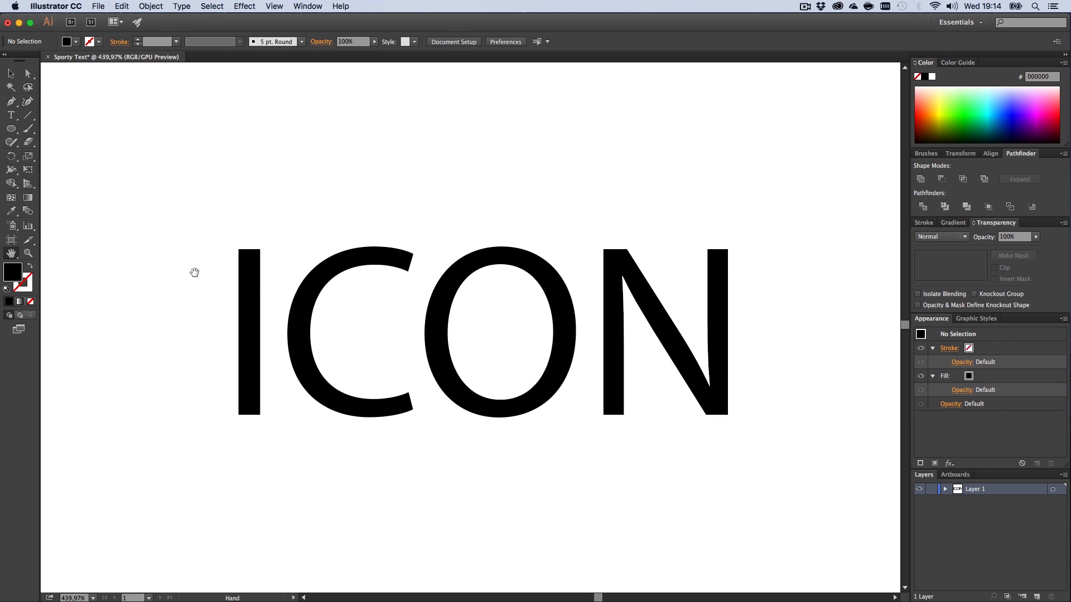
pyautogui.moveTo(799, 309)
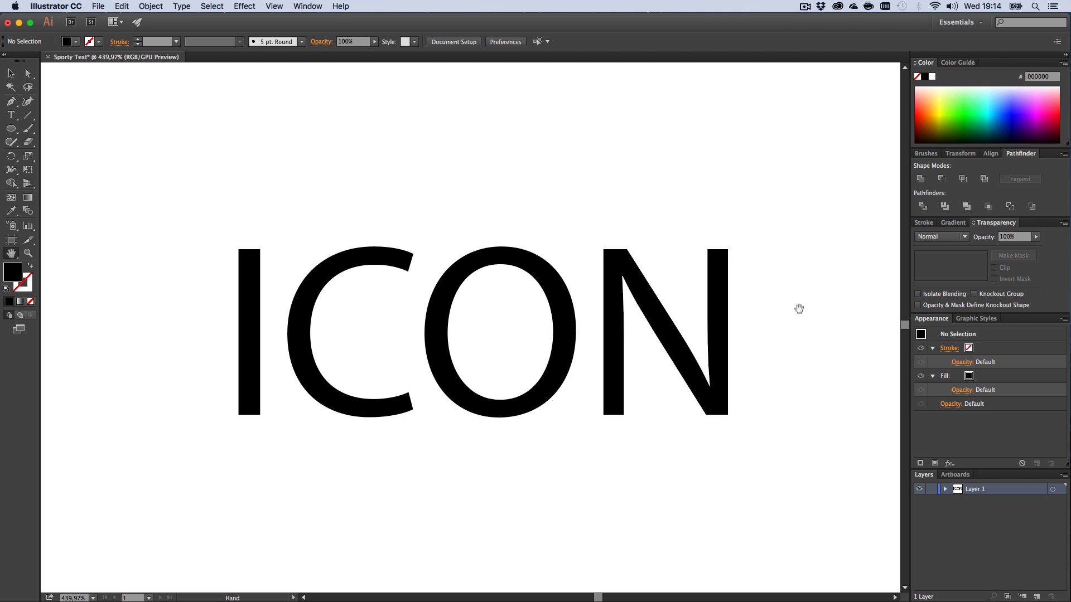
pyautogui.moveTo(678, 300)
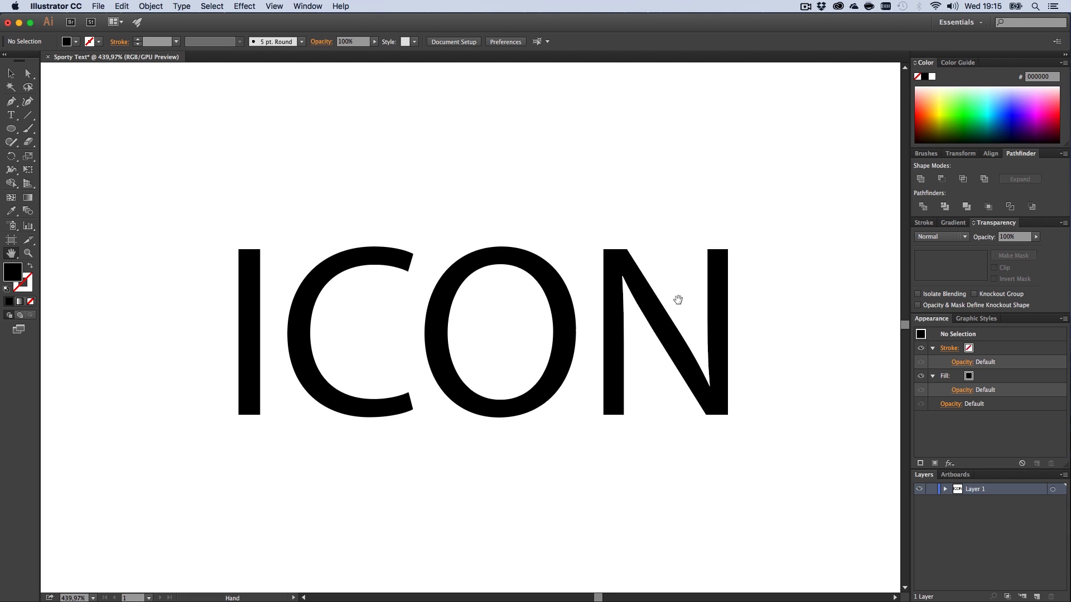
pyautogui.moveTo(652, 327)
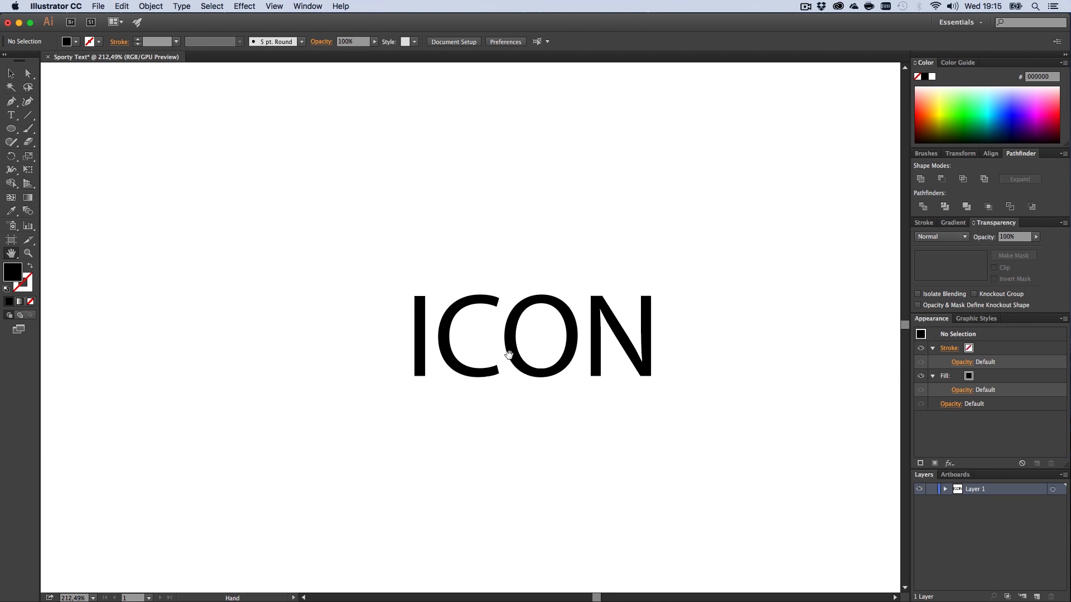
pyautogui.moveTo(456, 329)
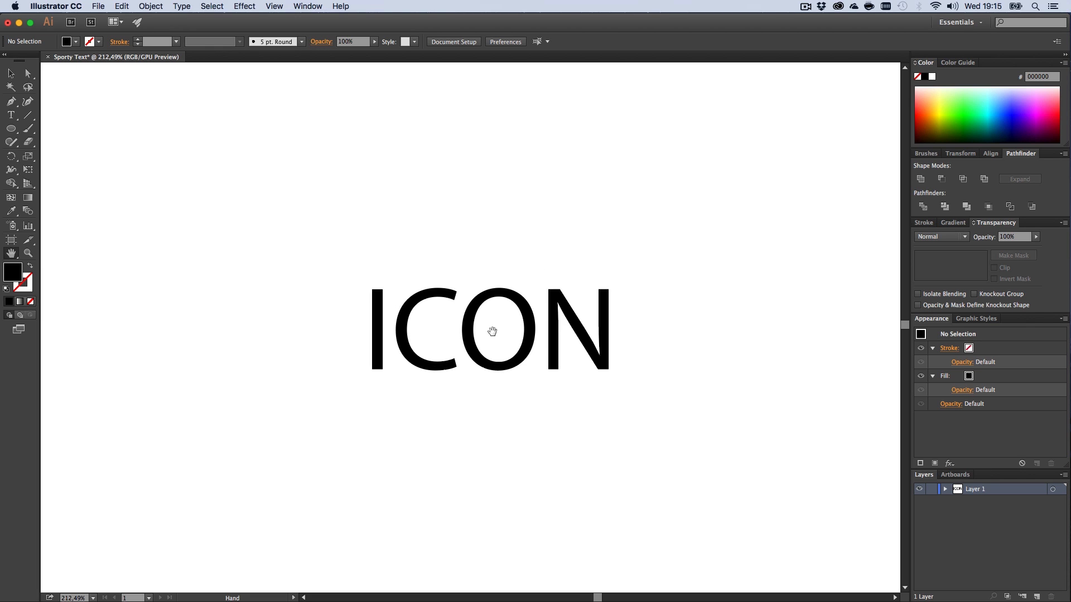
# Step: Set the ICON text in Gotham Black and bring up the Expand options
pyautogui.click(490, 333)
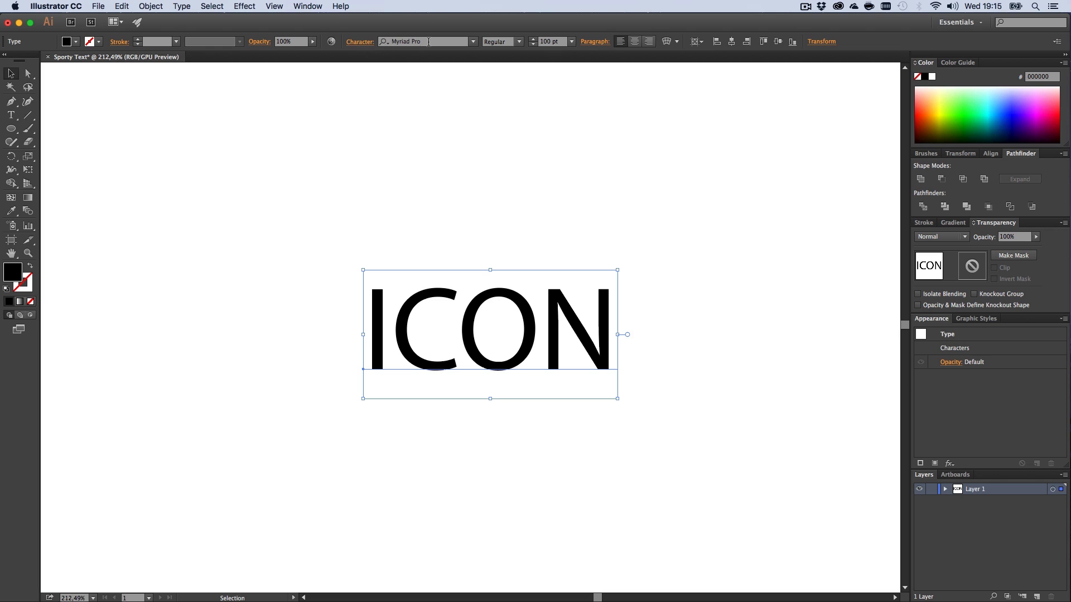
pyautogui.click(423, 42)
pyautogui.write('Gotham')
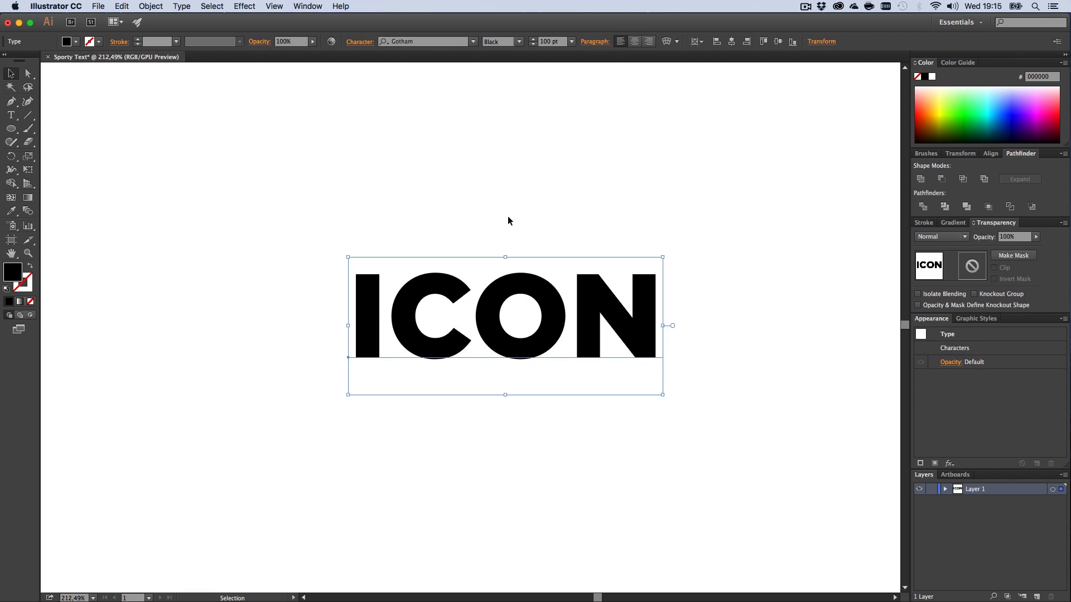
pyautogui.click(514, 402)
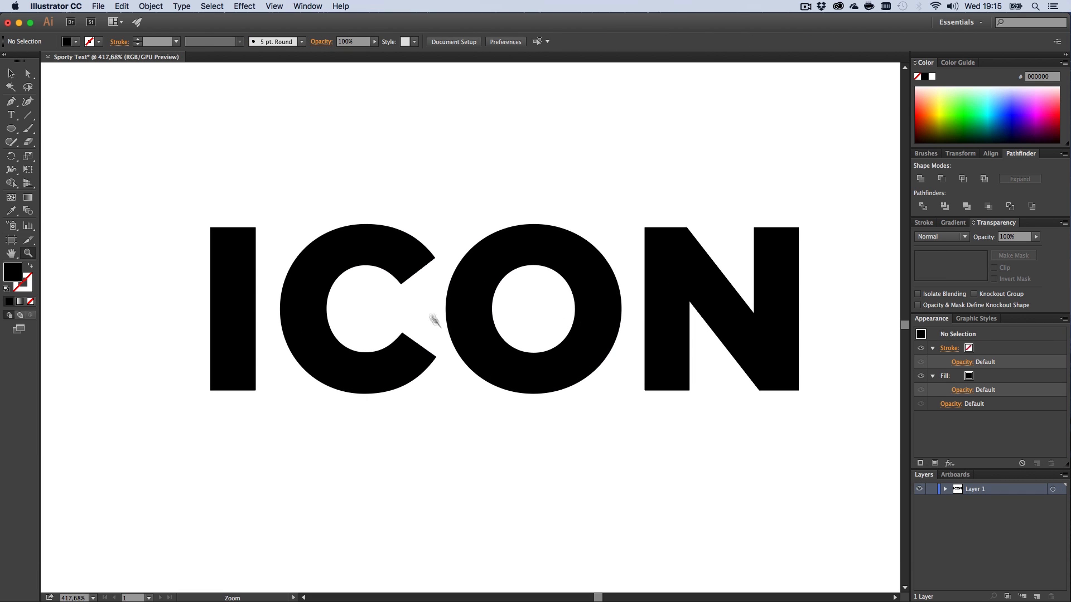
pyautogui.click(435, 320)
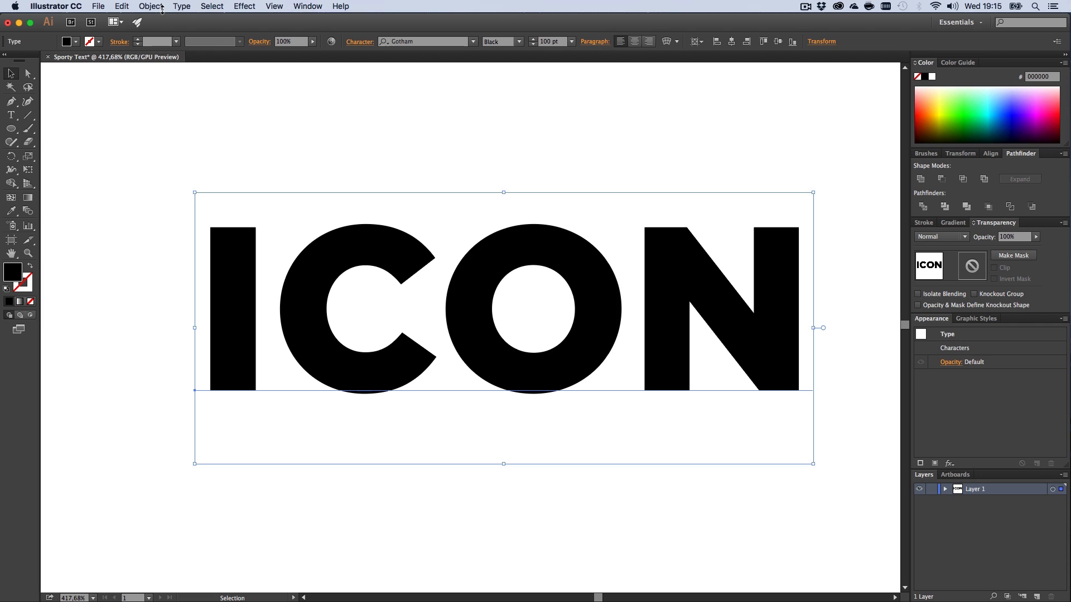
pyautogui.press('cmd+a')
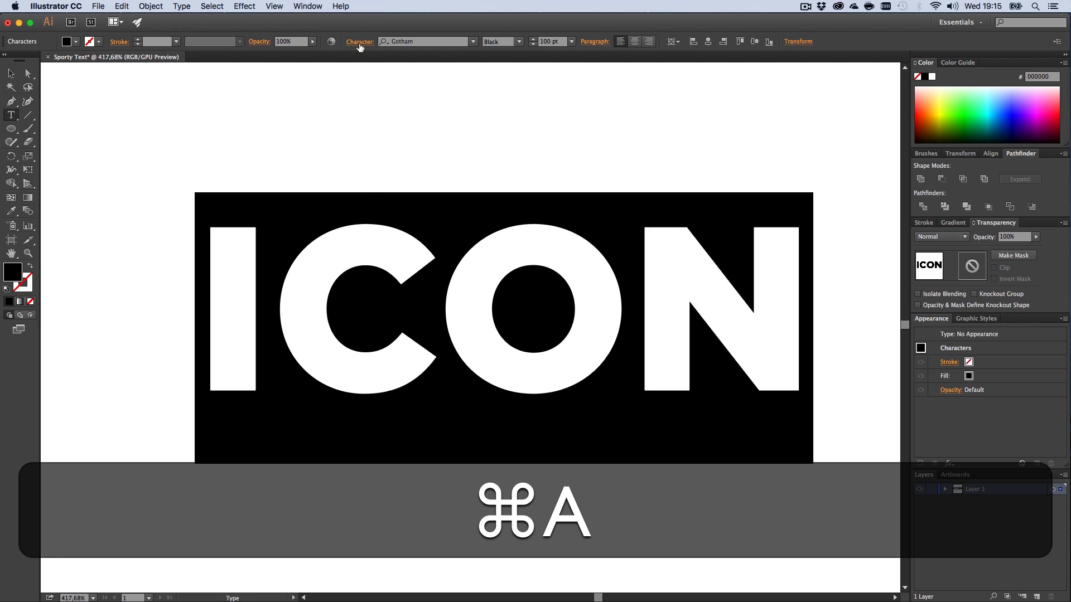
pyautogui.click(360, 41)
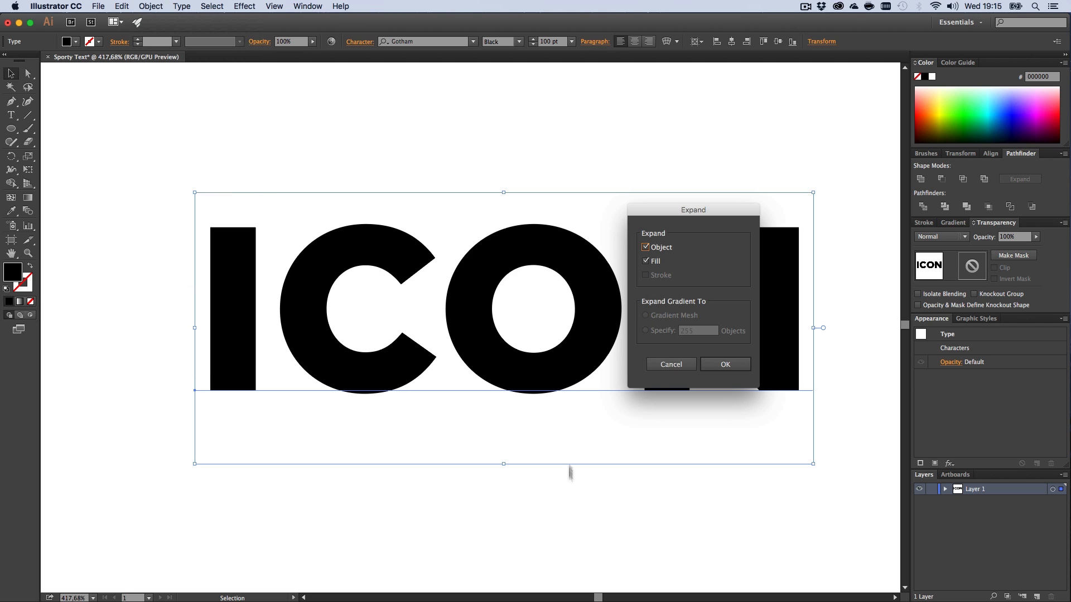
# Step: Expand the ICON type into outlined letter shapes
pyautogui.click(725, 365)
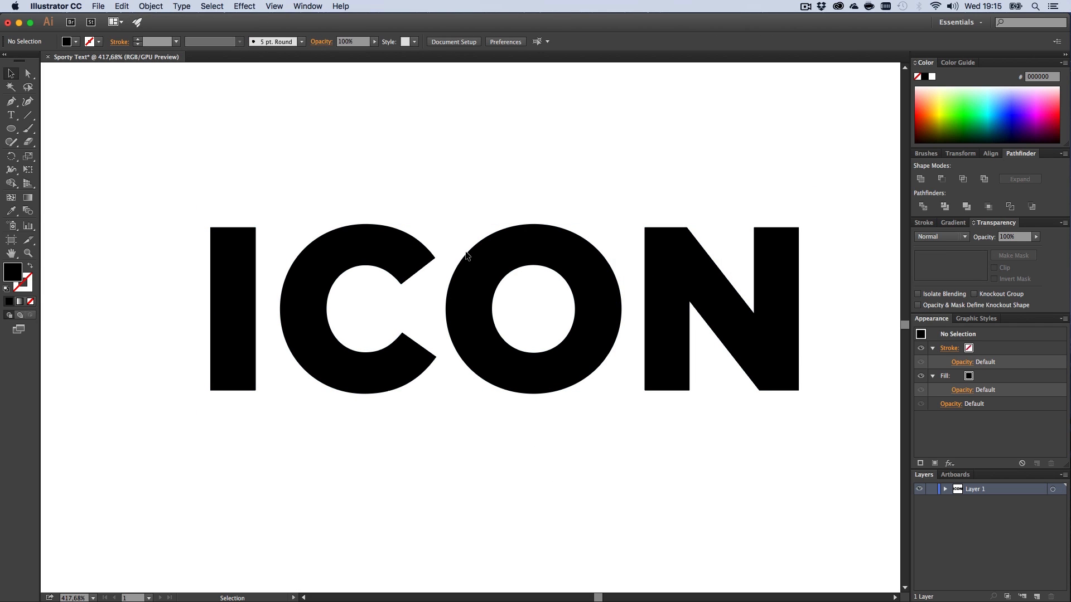
pyautogui.press('v')
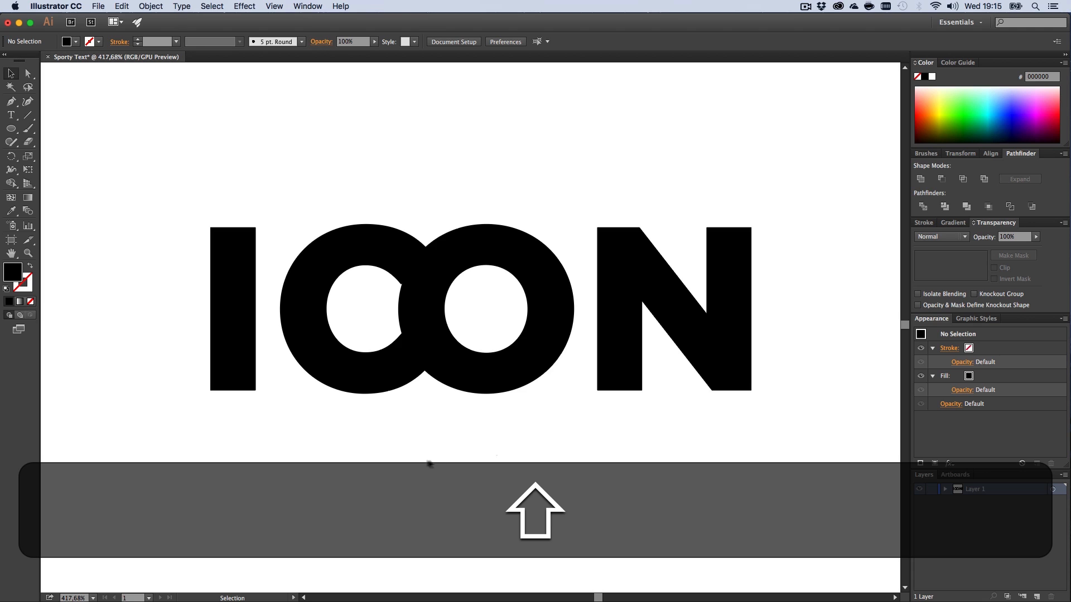
pyautogui.click(450, 329)
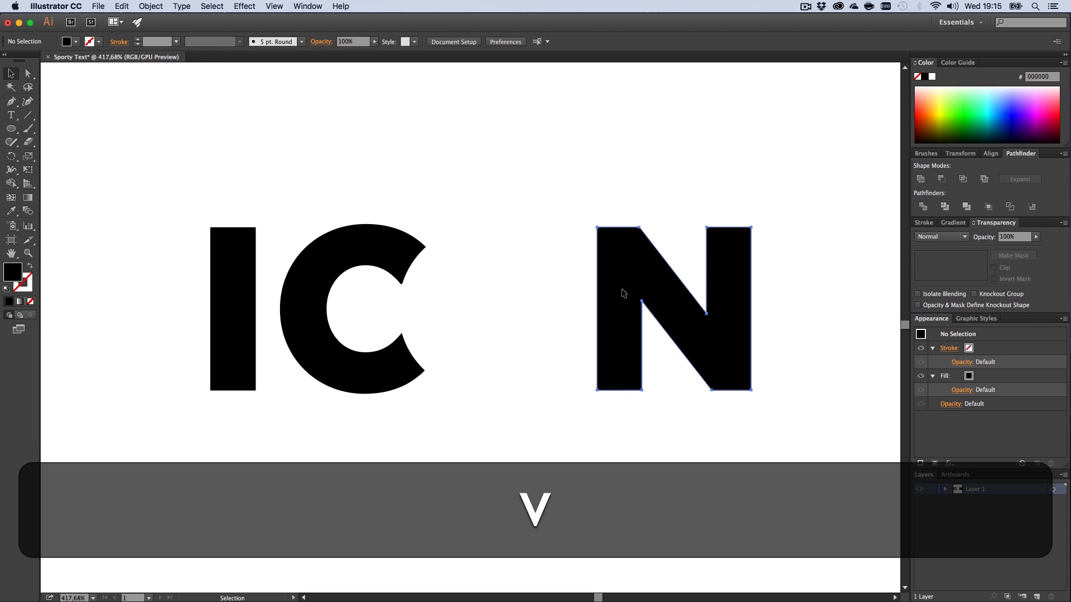
# Step: Paste a copy of the O letter, then undo the misplaced changes
pyautogui.press('cmd+v')
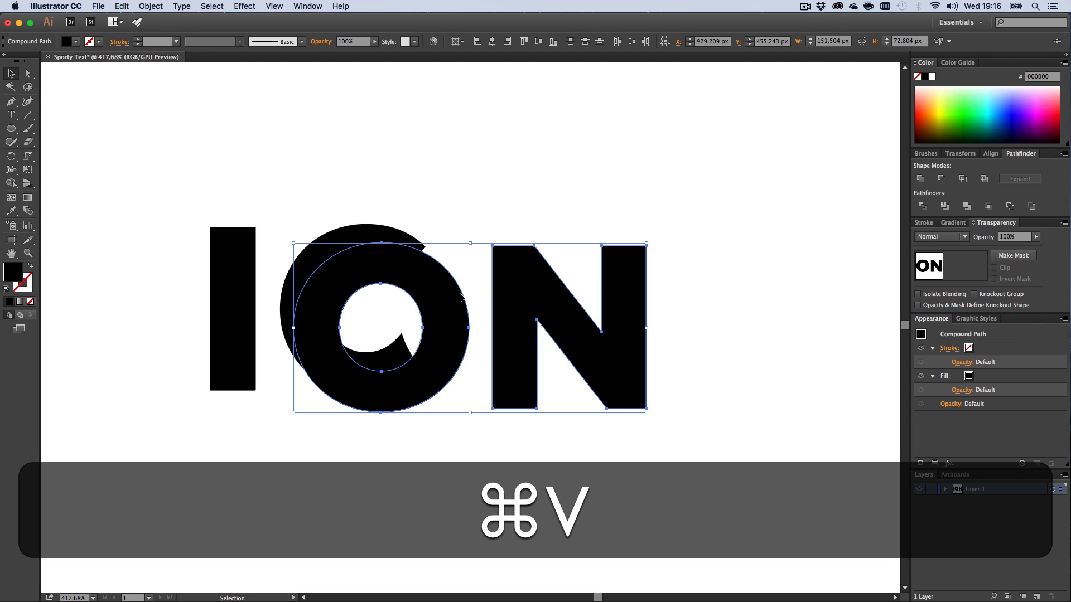
pyautogui.press('cmd+f')
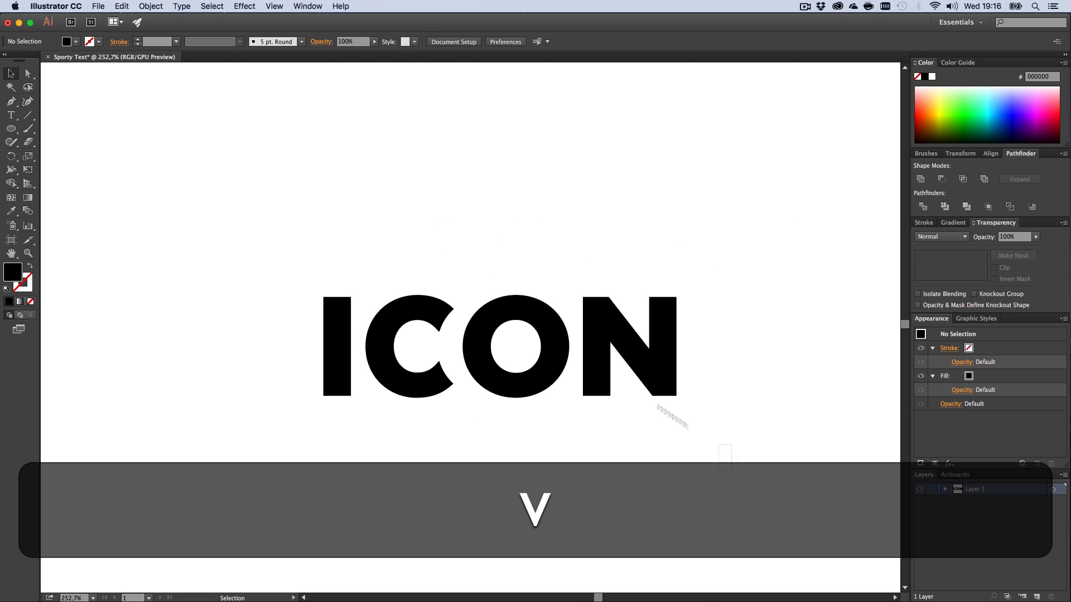
pyautogui.press('cmd+z')
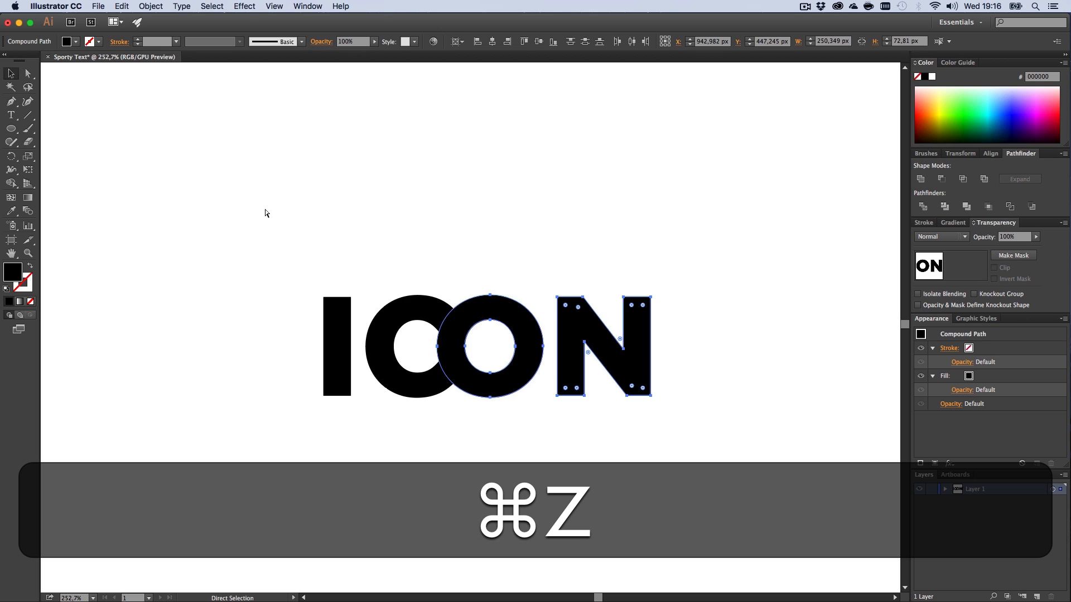
pyautogui.press('cmd+z')
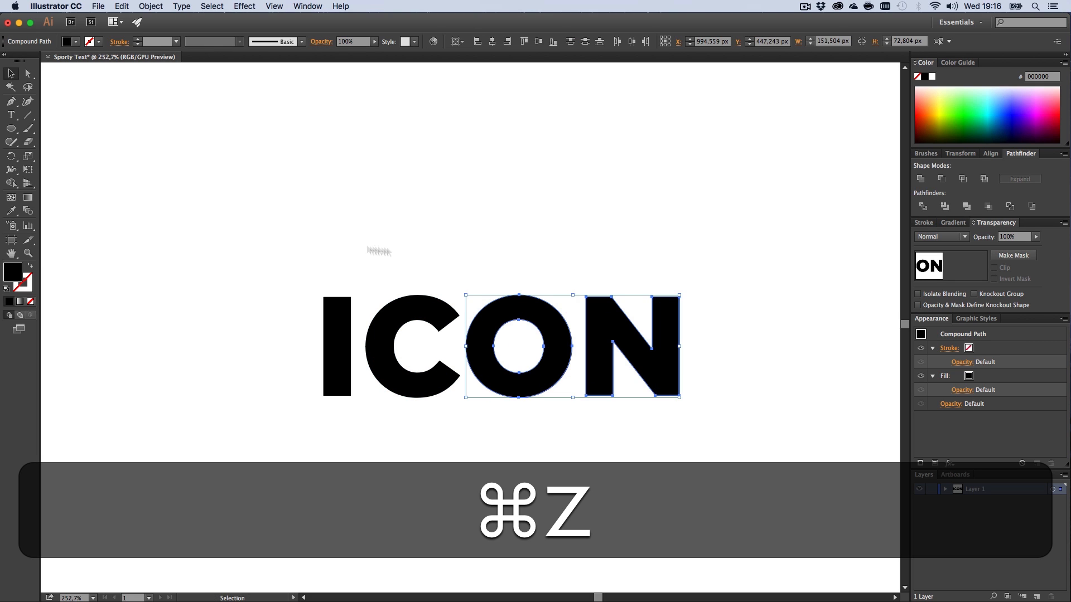
pyautogui.press('cmd+z')
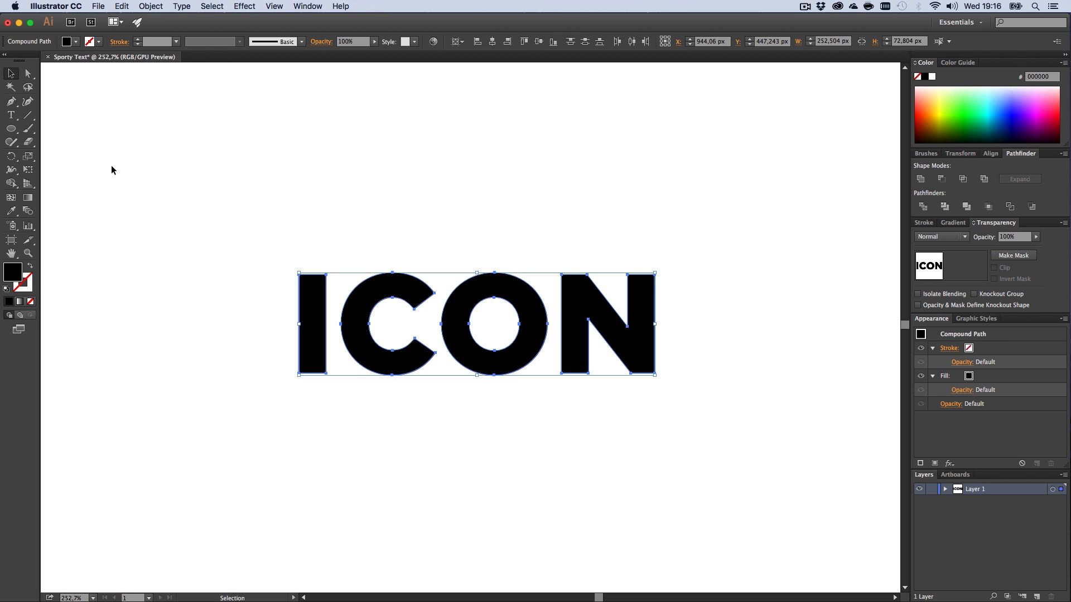
pyautogui.moveTo(123, 168)
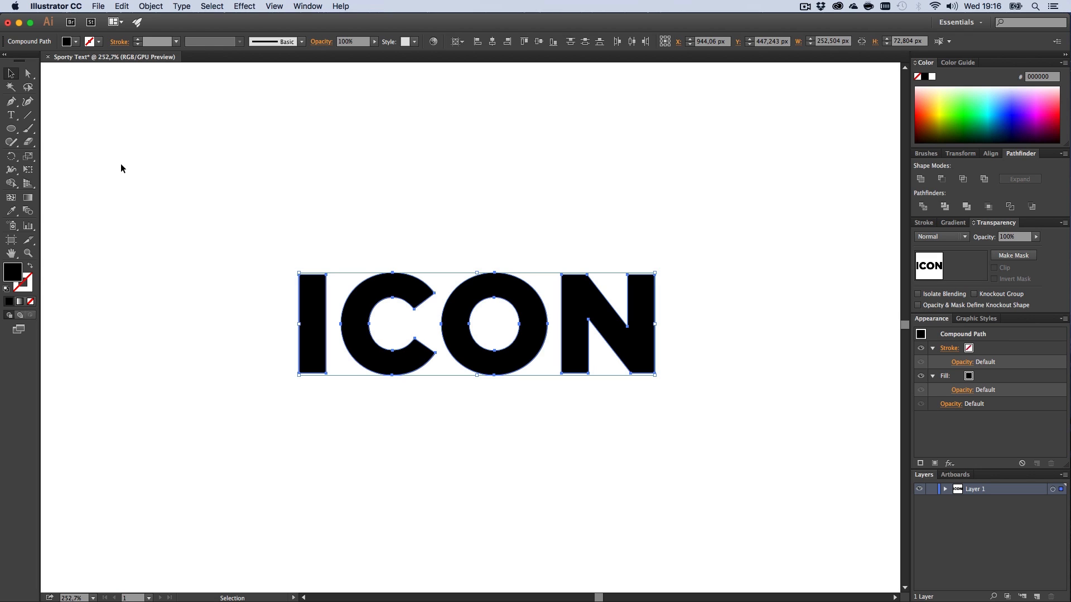
pyautogui.moveTo(28, 170)
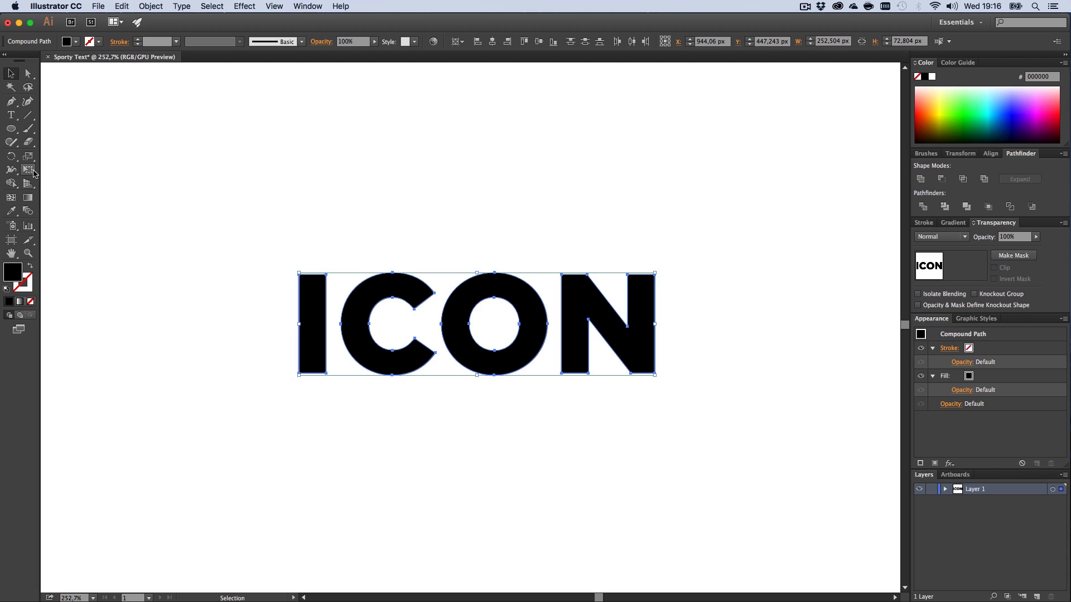
pyautogui.moveTo(30, 170)
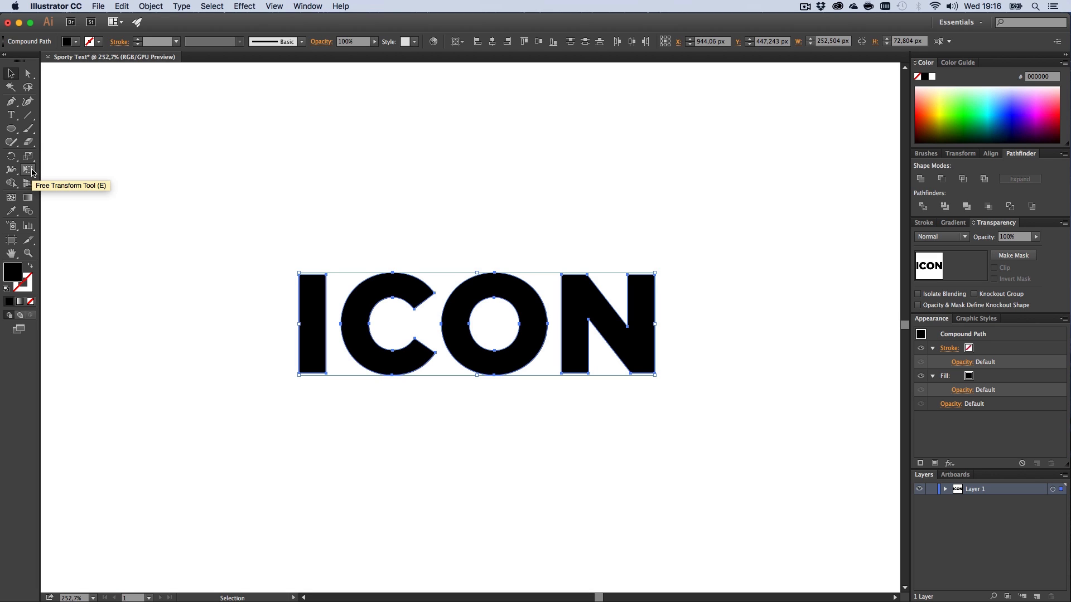
# Step: Apply Free Transform to the ICON compound path
pyautogui.click(28, 170)
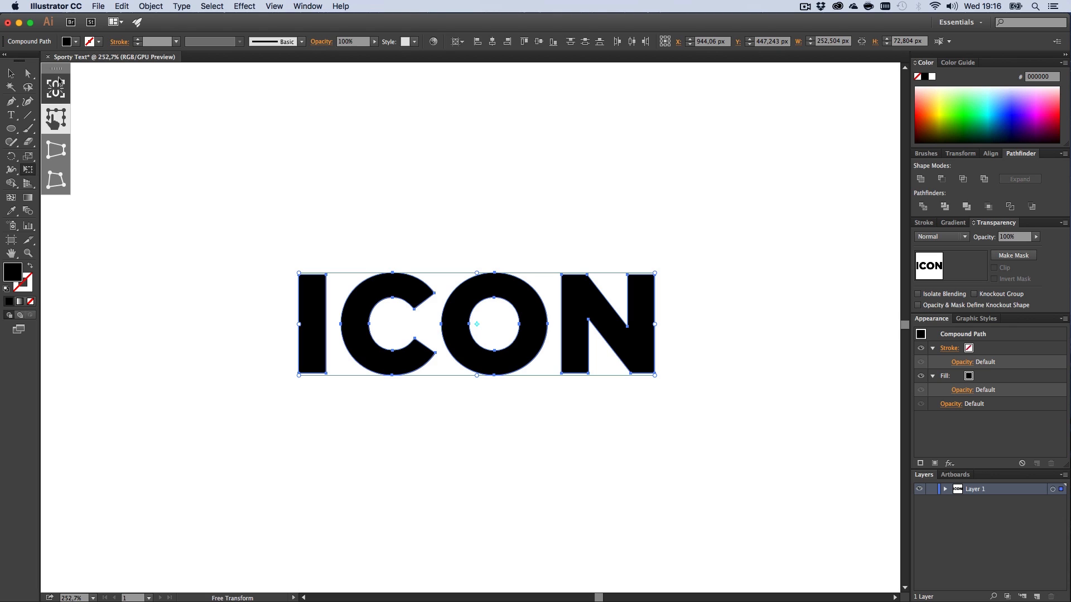
pyautogui.moveTo(56, 150)
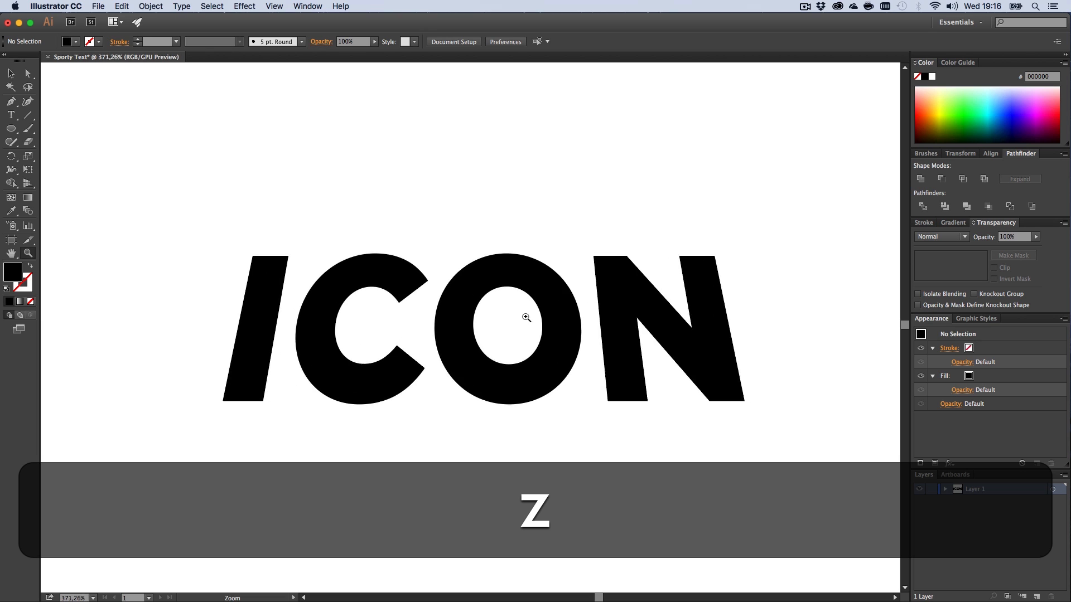
# Step: Select the ICON lettering to reshape the I and N tops
pyautogui.click(501, 335)
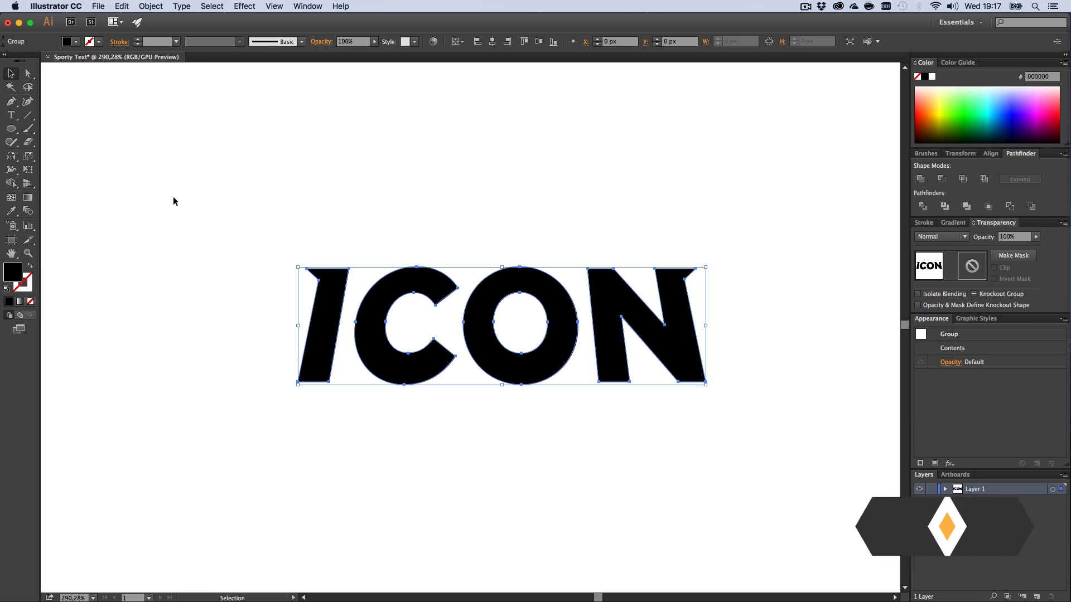
# Step: Apply an Arc Lower warp with -10% bend to the grouped ICON lettering
pyautogui.click(211, 6)
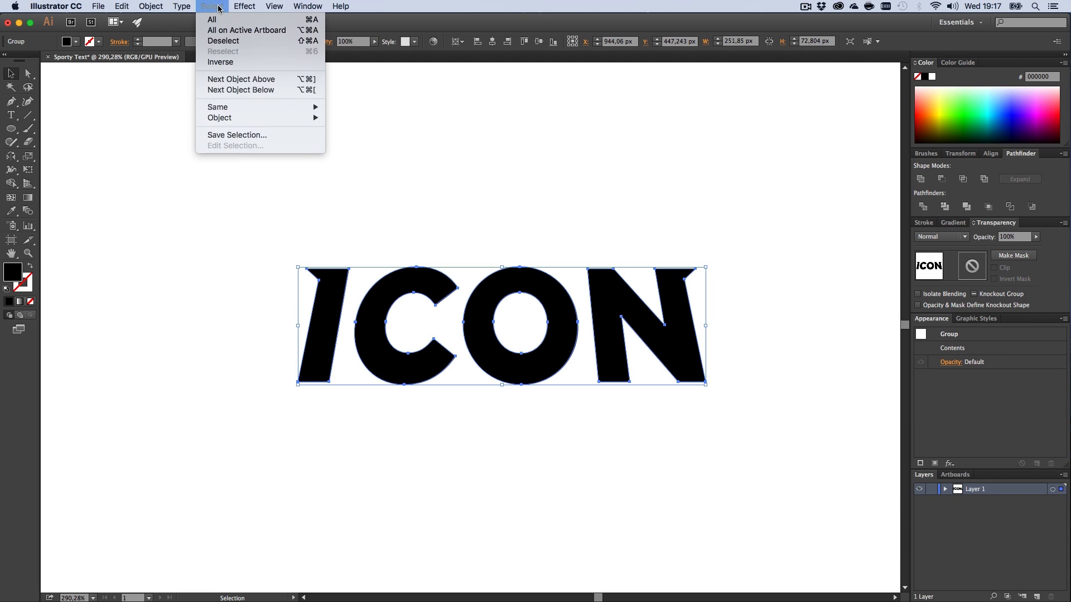
pyautogui.click(244, 6)
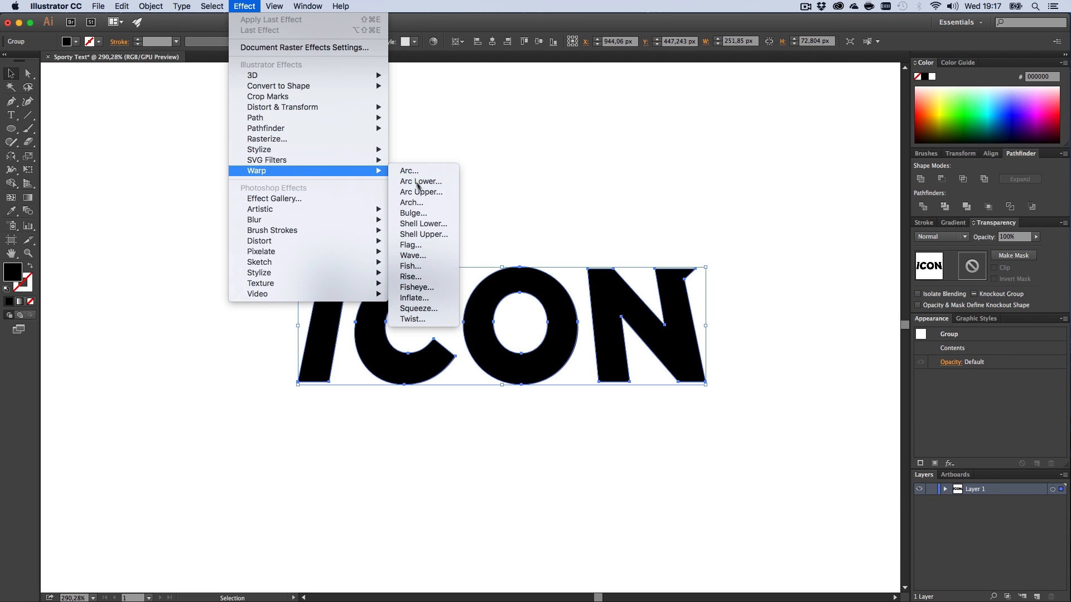
pyautogui.click(420, 181)
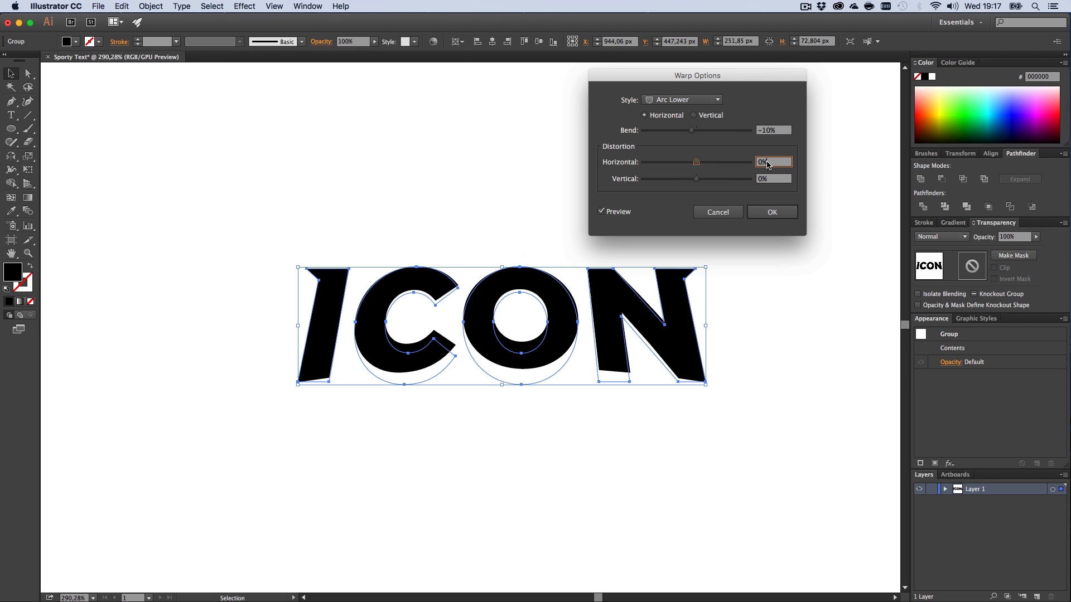
pyautogui.click(771, 212)
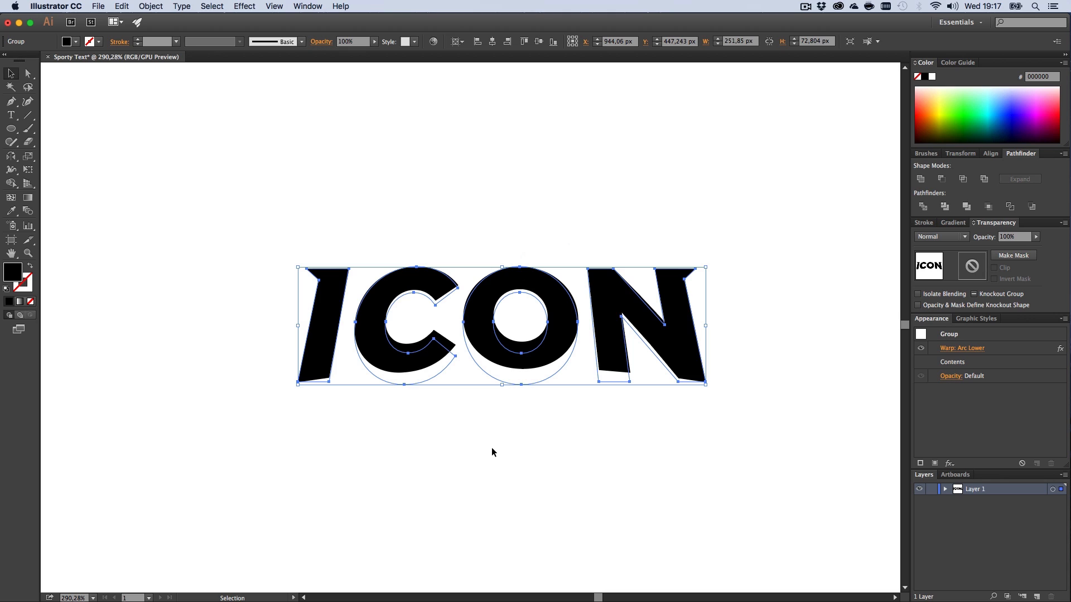
pyautogui.moveTo(523, 457)
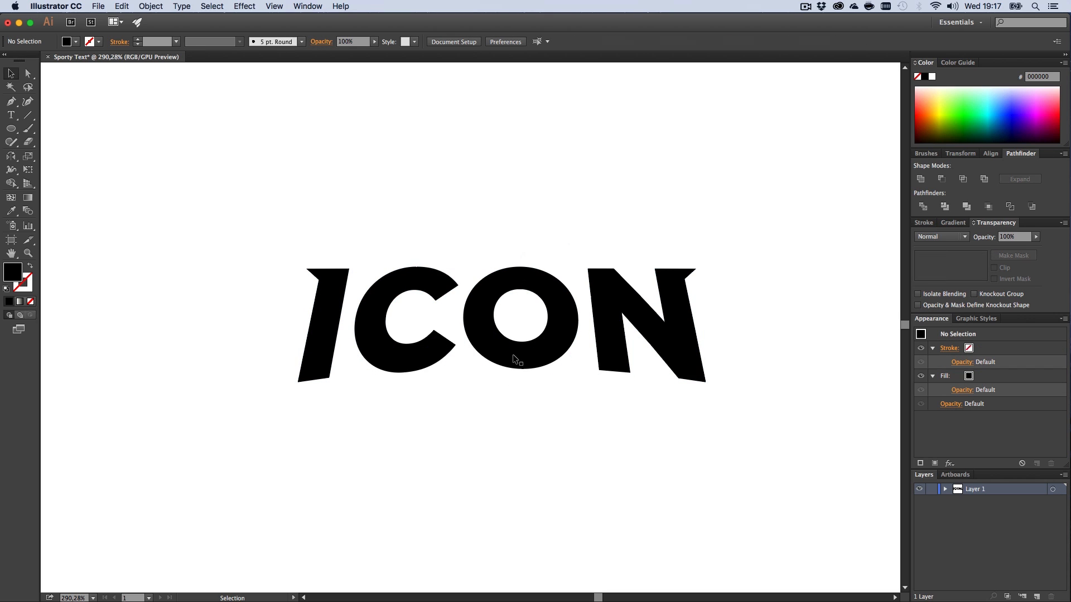
# Step: Expand the Arc Lower warp appearance on the ICON group into real paths
pyautogui.click(514, 359)
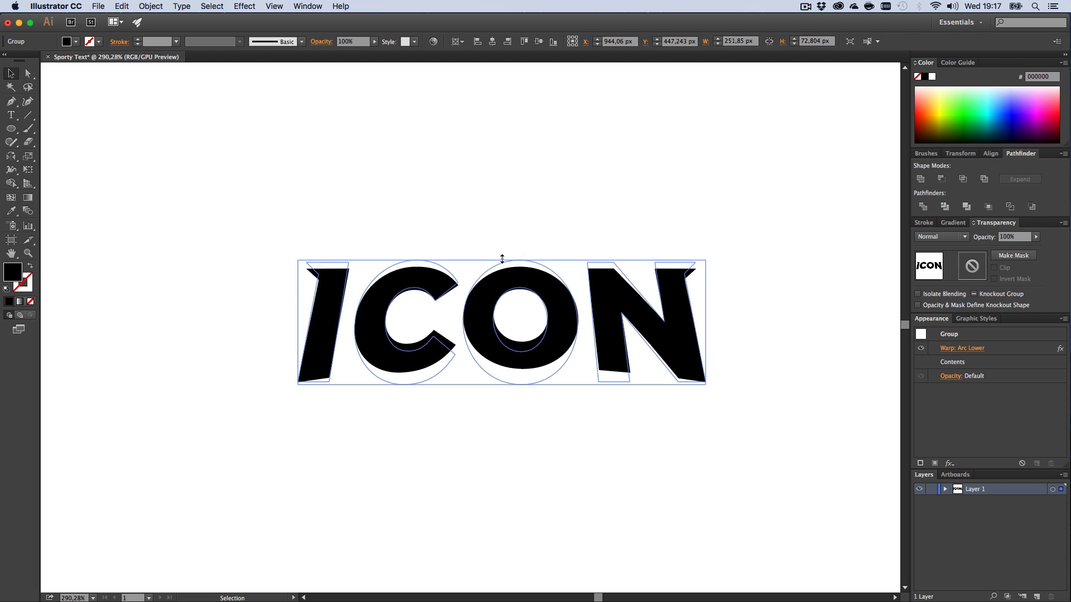
pyautogui.click(472, 221)
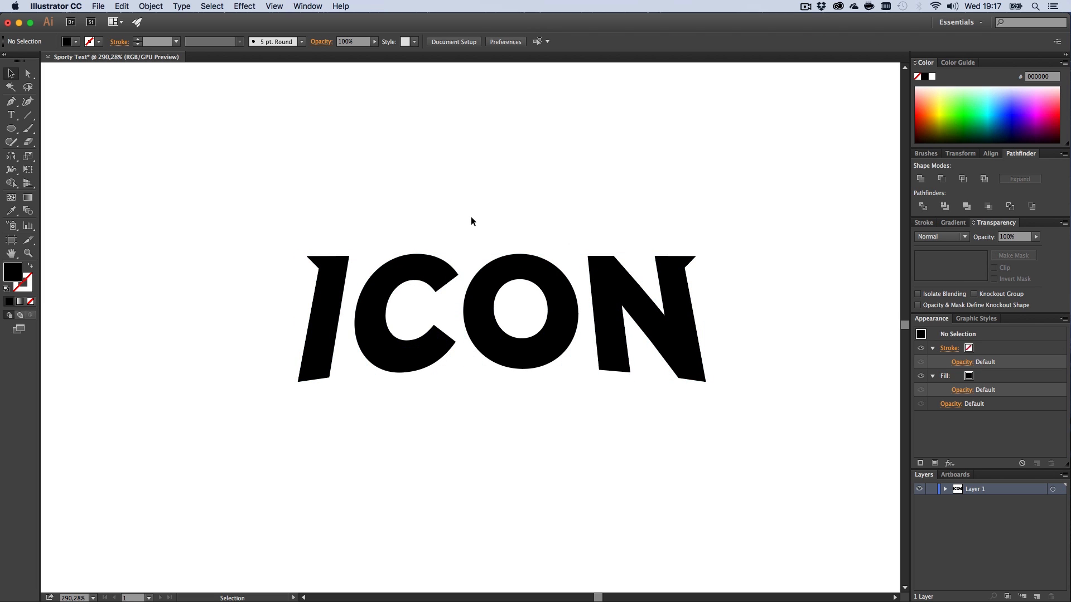
pyautogui.moveTo(442, 217)
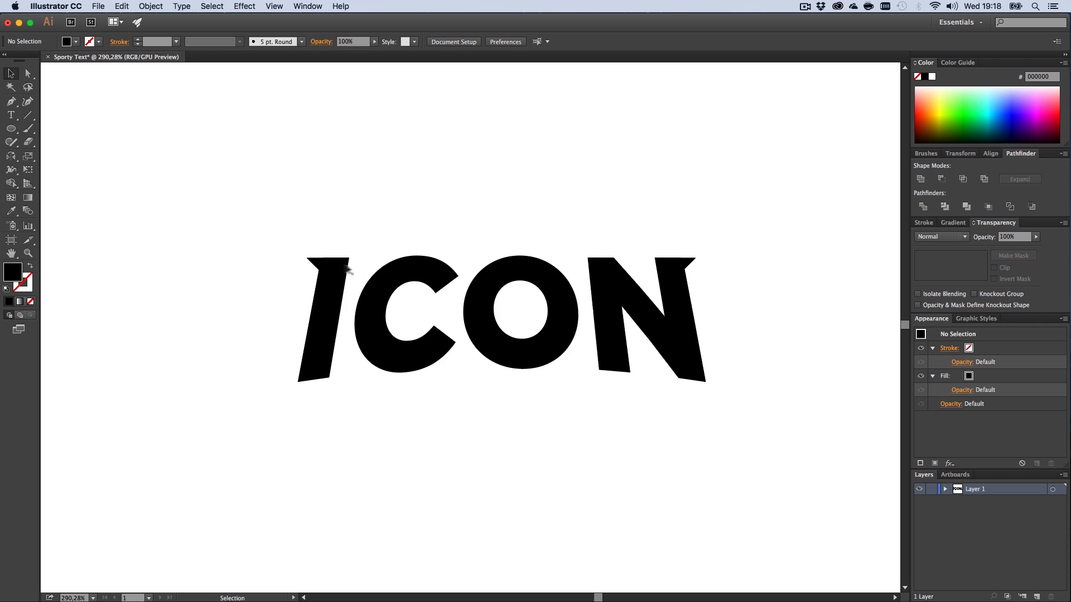
pyautogui.moveTo(605, 323)
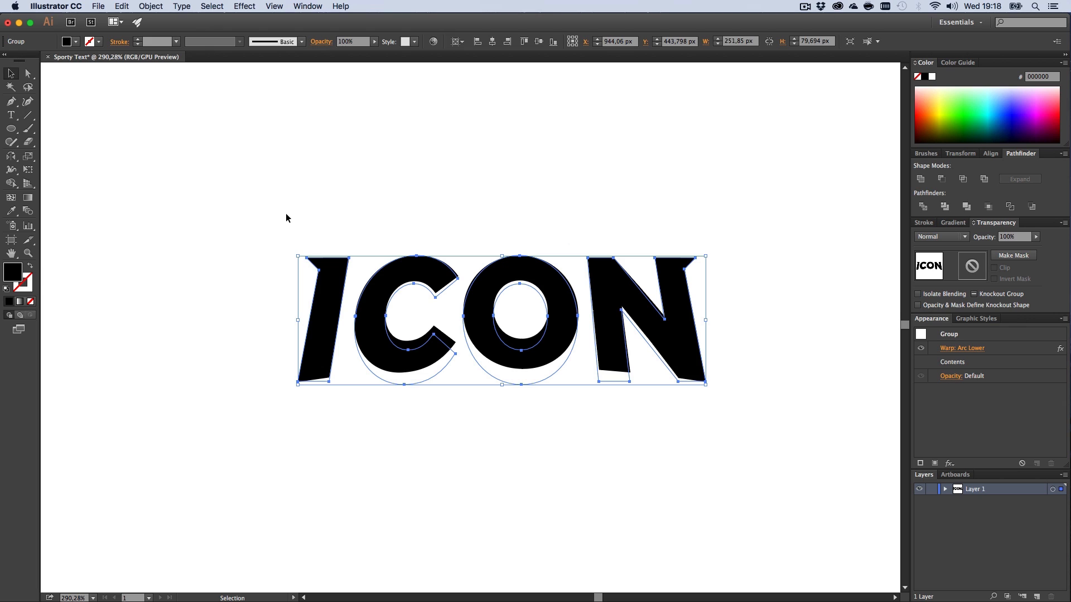
pyautogui.moveTo(384, 286)
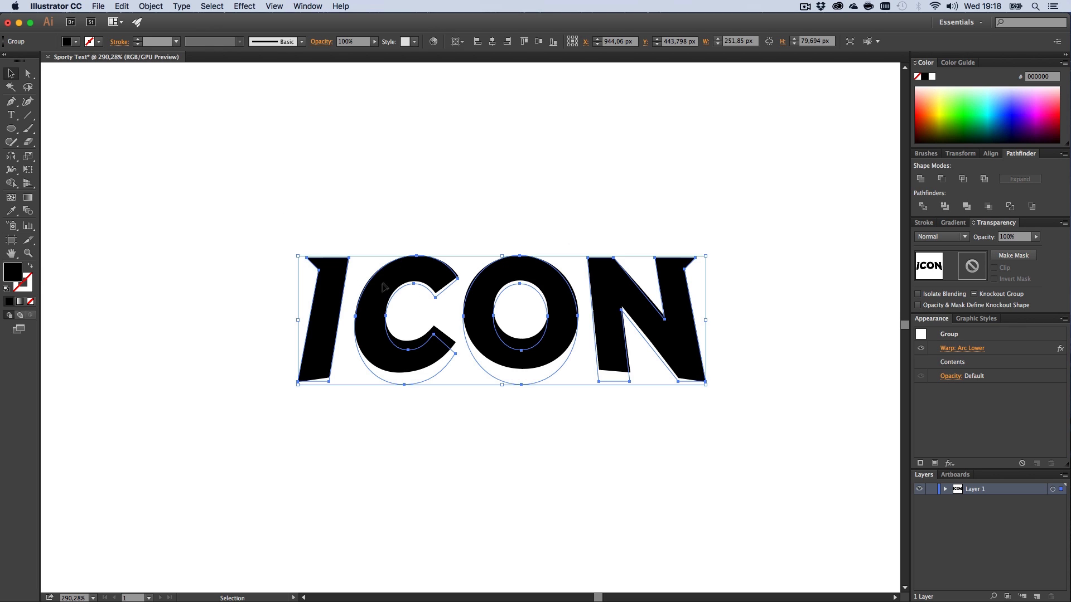
pyautogui.moveTo(169, 88)
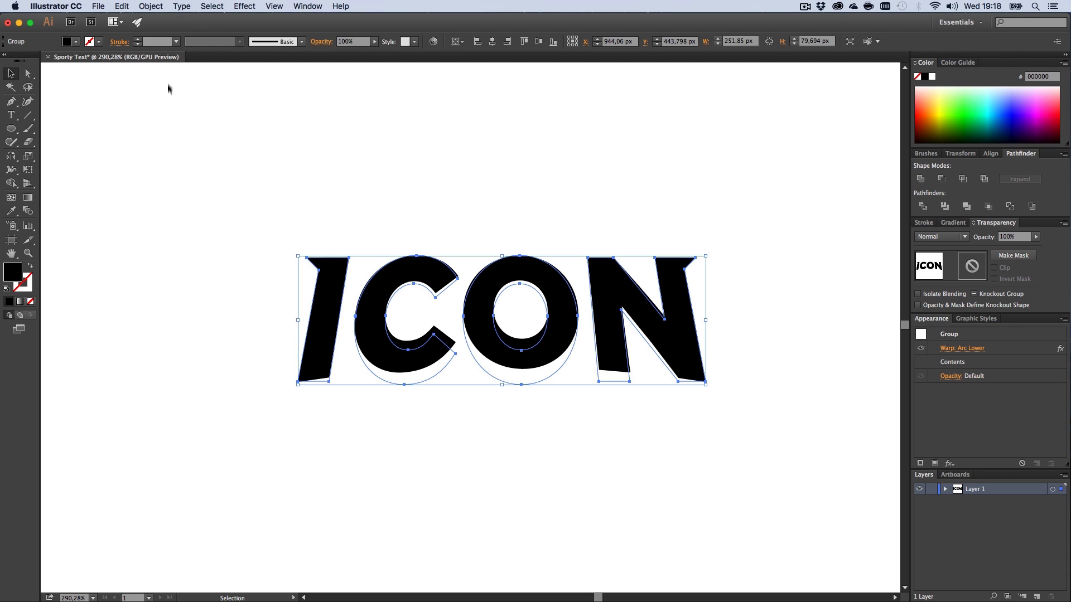
pyautogui.click(150, 6)
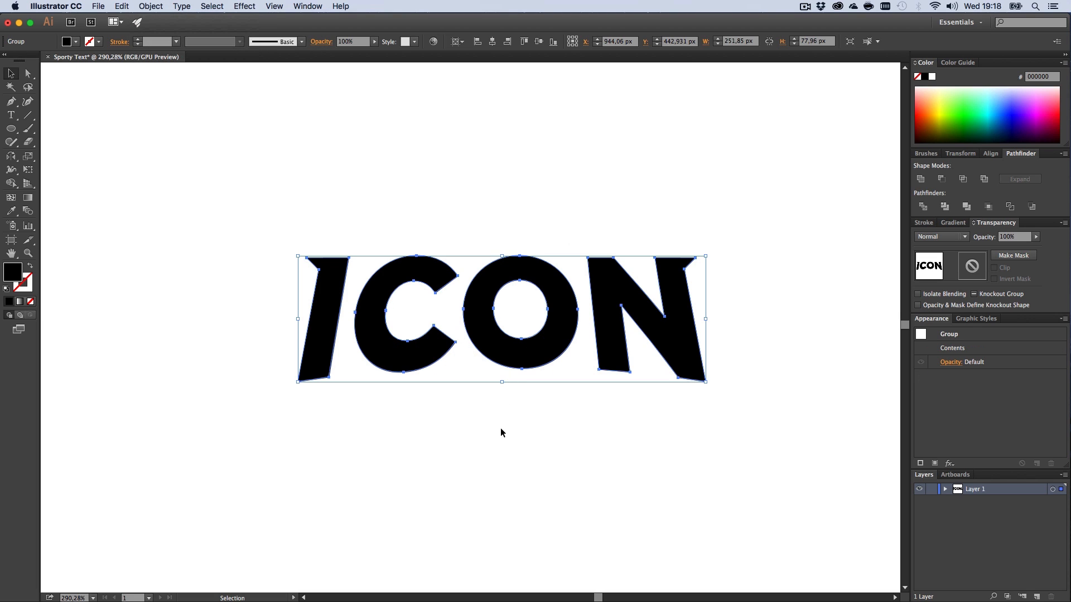
pyautogui.click(520, 442)
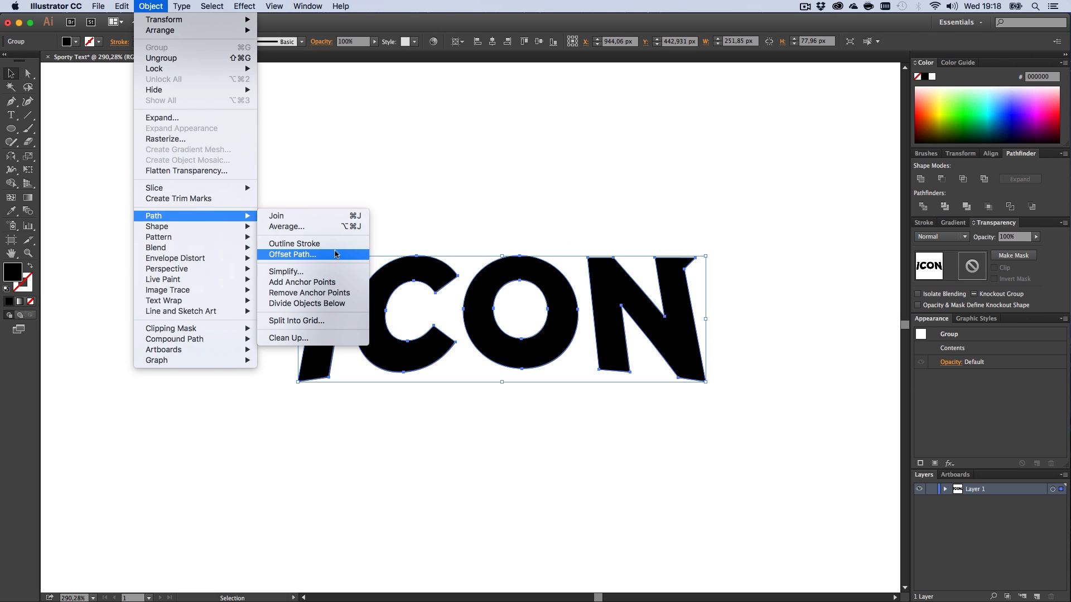
# Step: Create an offset outline around the ICON letters, entering 15 as the offset
pyautogui.click(292, 255)
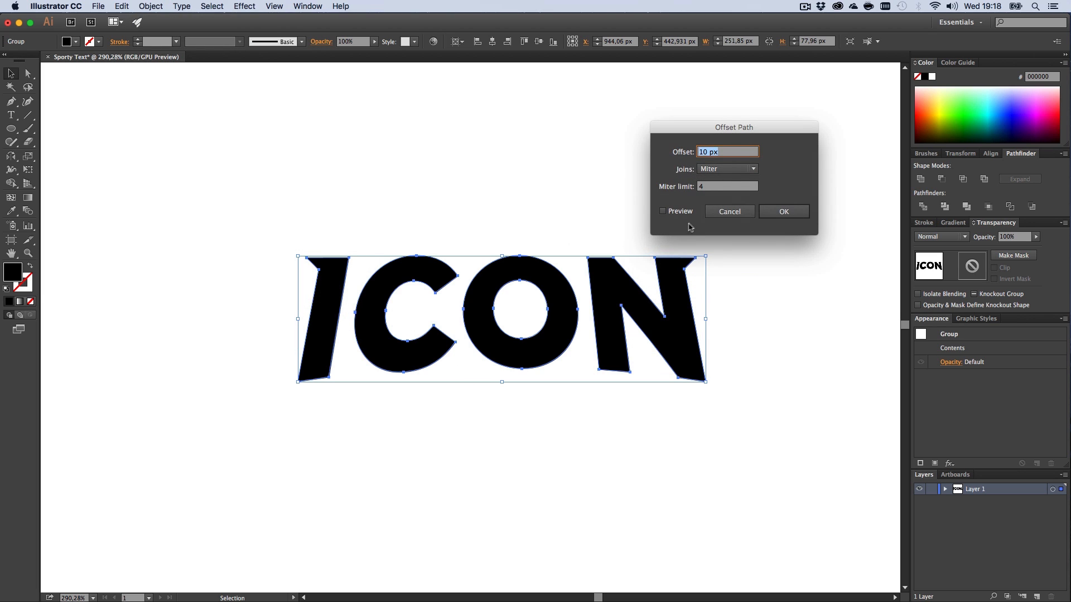
pyautogui.click(663, 211)
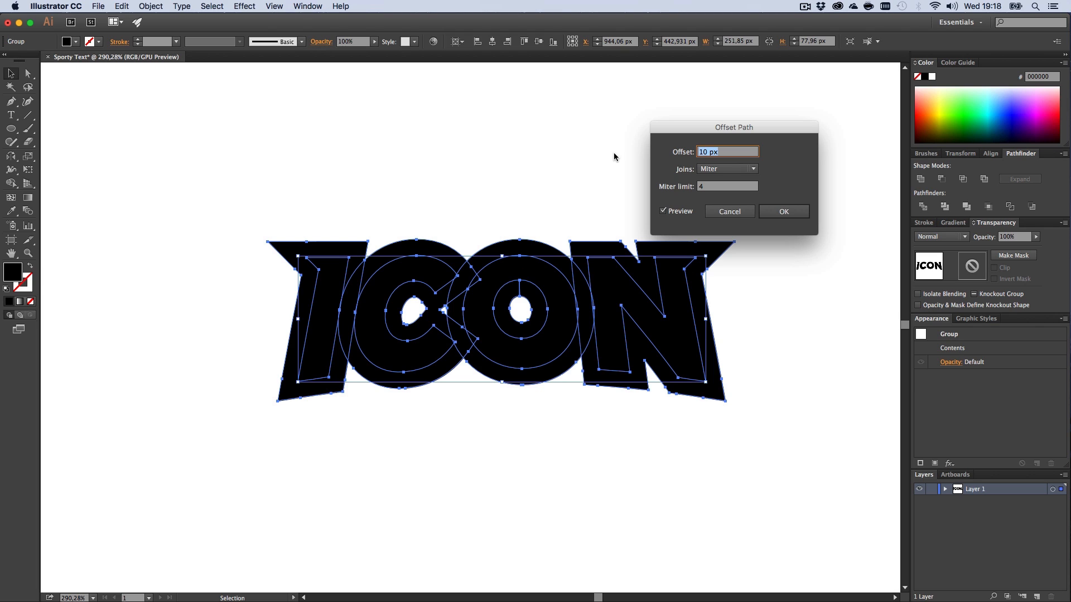
pyautogui.write('15')
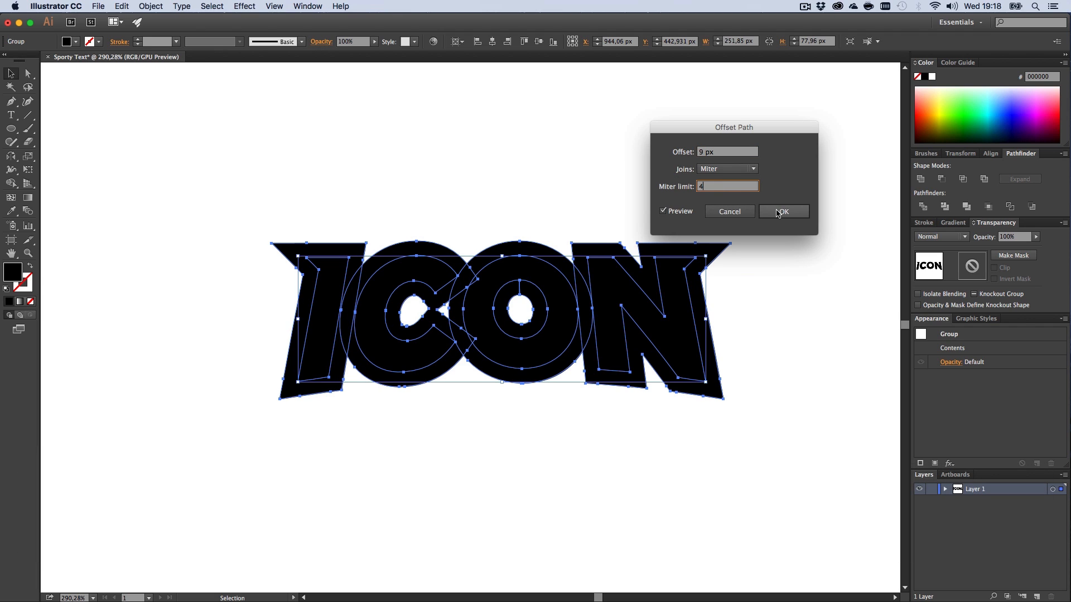
pyautogui.click(782, 211)
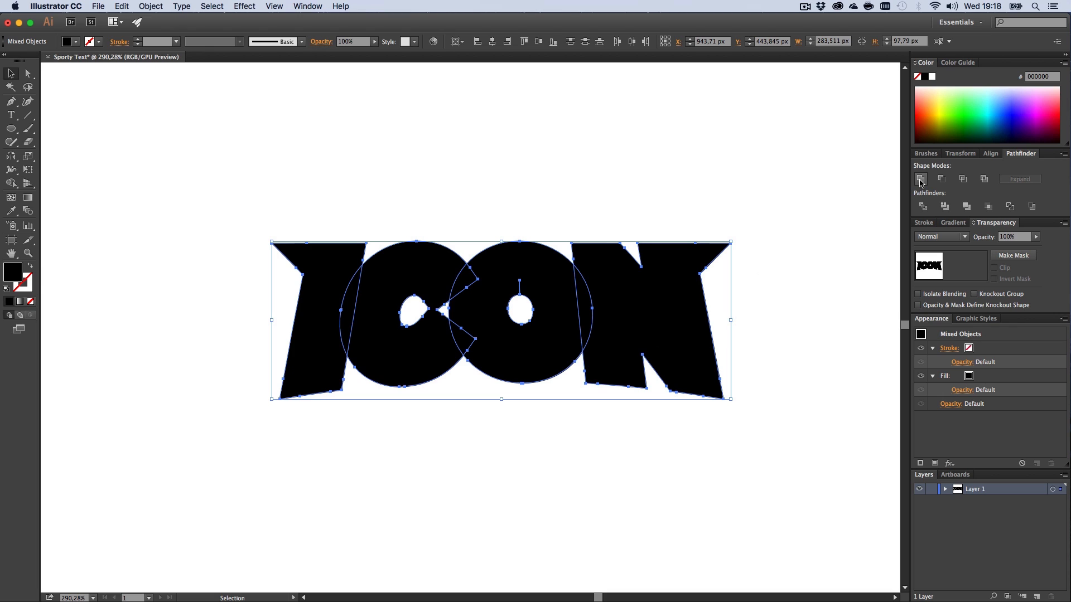
# Step: Unite the shapes, fill the top with a rectangle, and remove leftover anchors
pyautogui.click(920, 179)
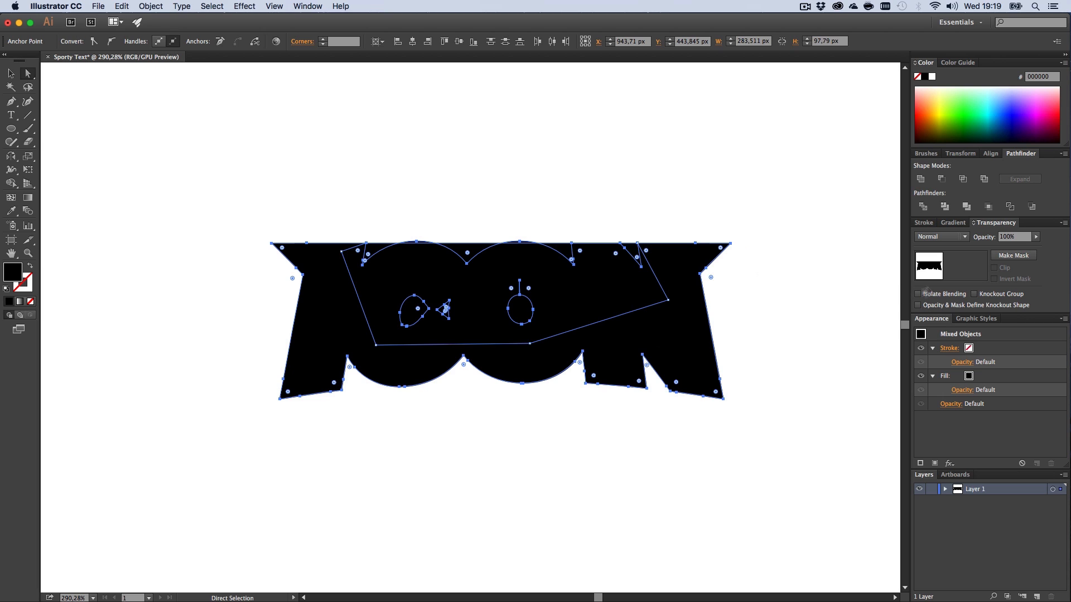
pyautogui.press('z')
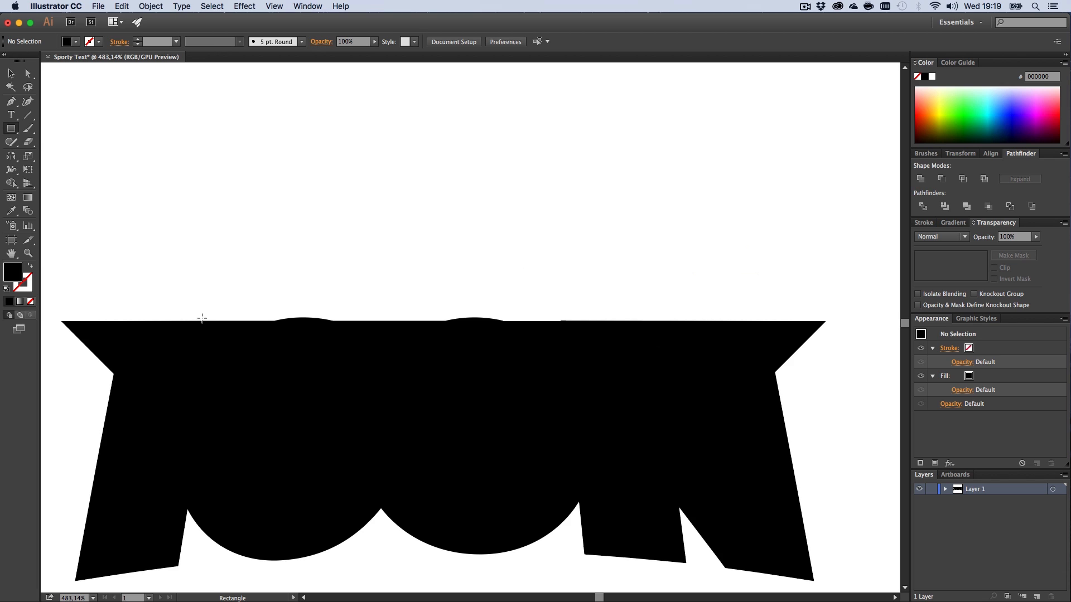
pyautogui.press('cmd+u')
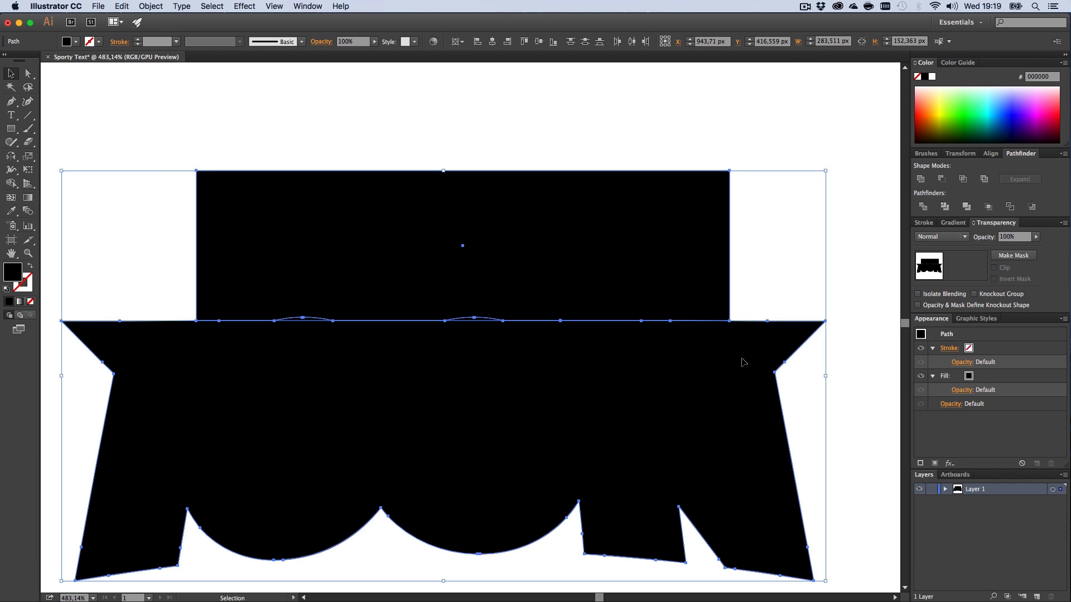
pyautogui.moveTo(319, 323)
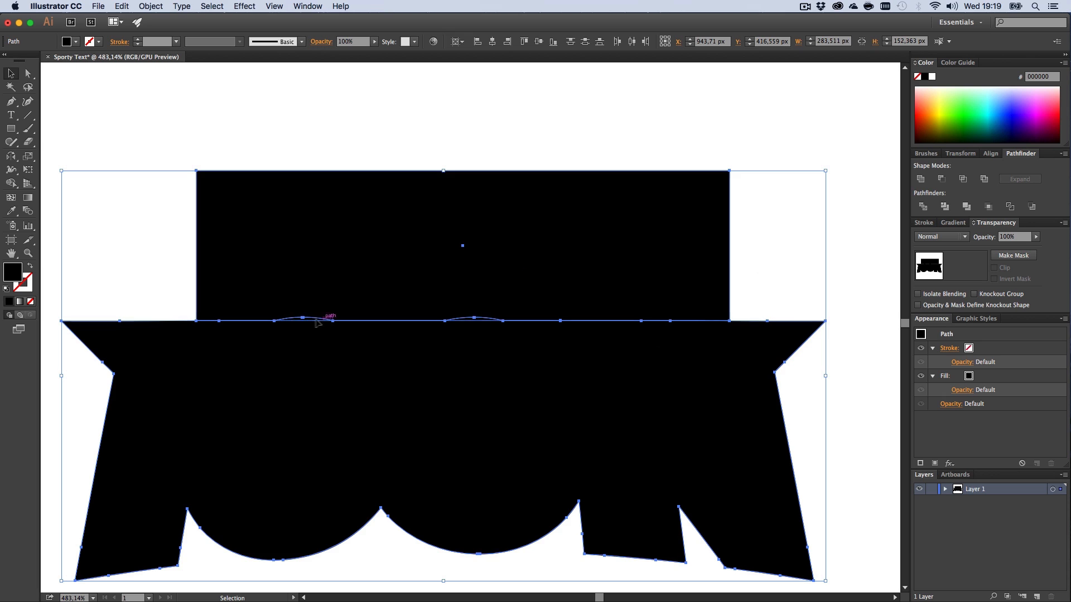
pyautogui.moveTo(806, 322)
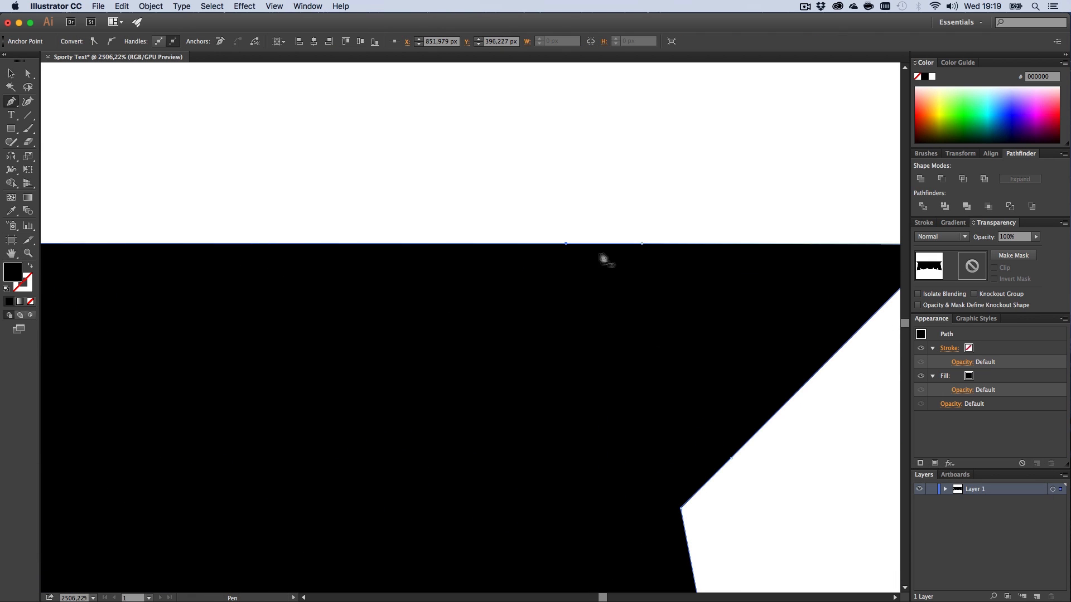
pyautogui.click(10, 74)
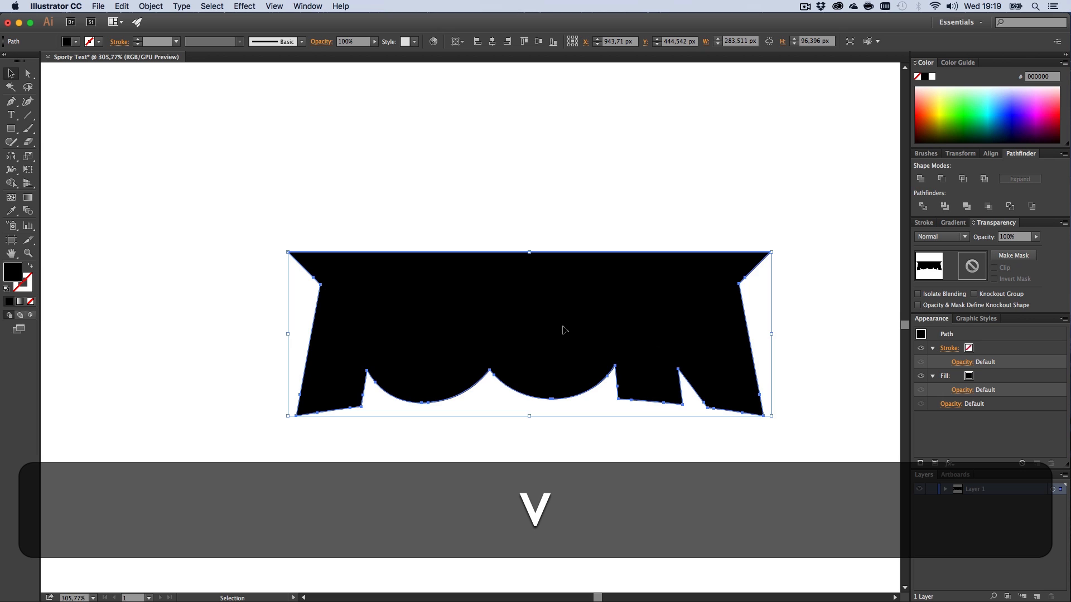
# Step: Send the black spiky backing behind the ICON letters and fill the letters white
pyautogui.rightClick(563, 330)
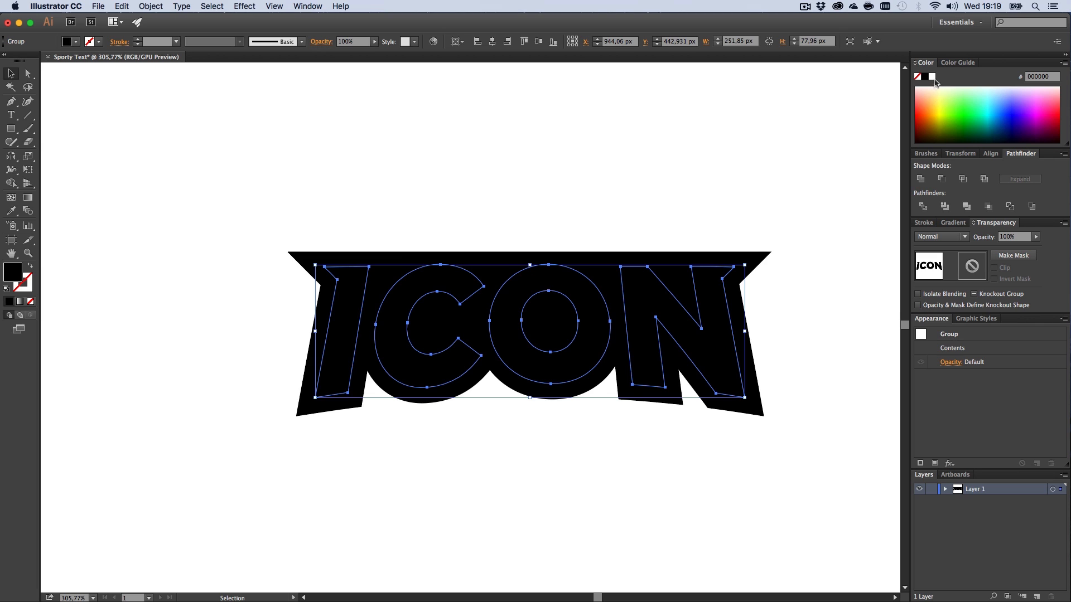
pyautogui.press('h')
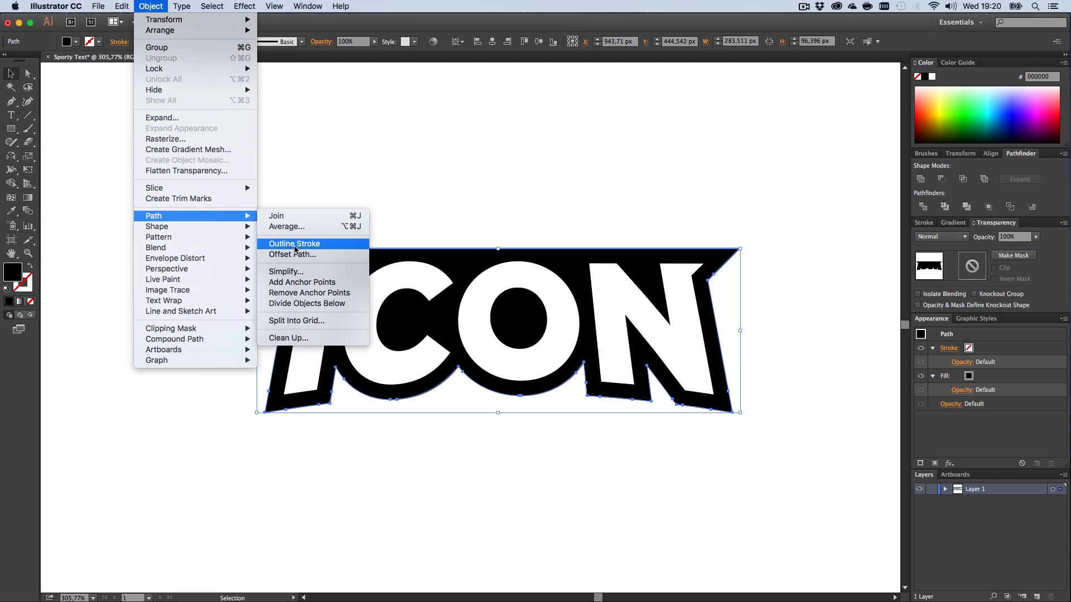
# Step: Offset the backing path by 5 px, fill the copy yellow, and send it behind
pyautogui.click(292, 254)
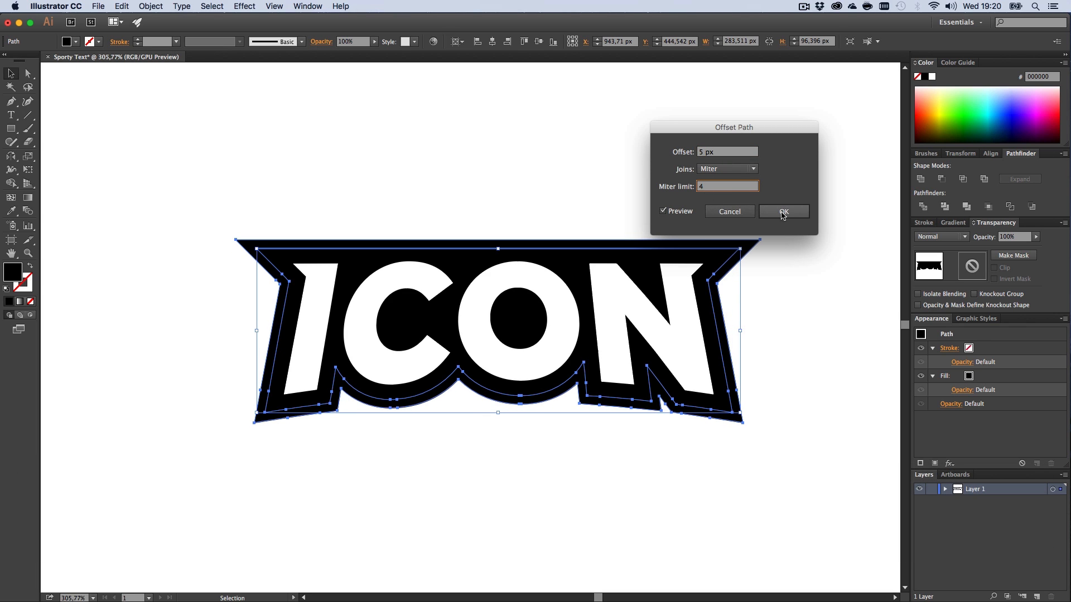
pyautogui.click(783, 211)
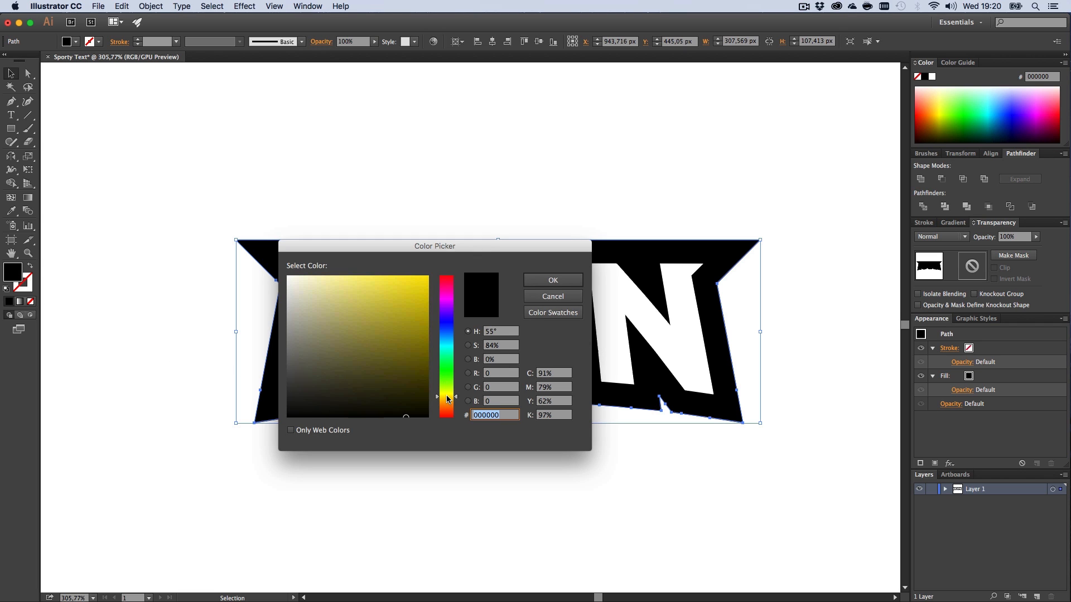
pyautogui.click(552, 280)
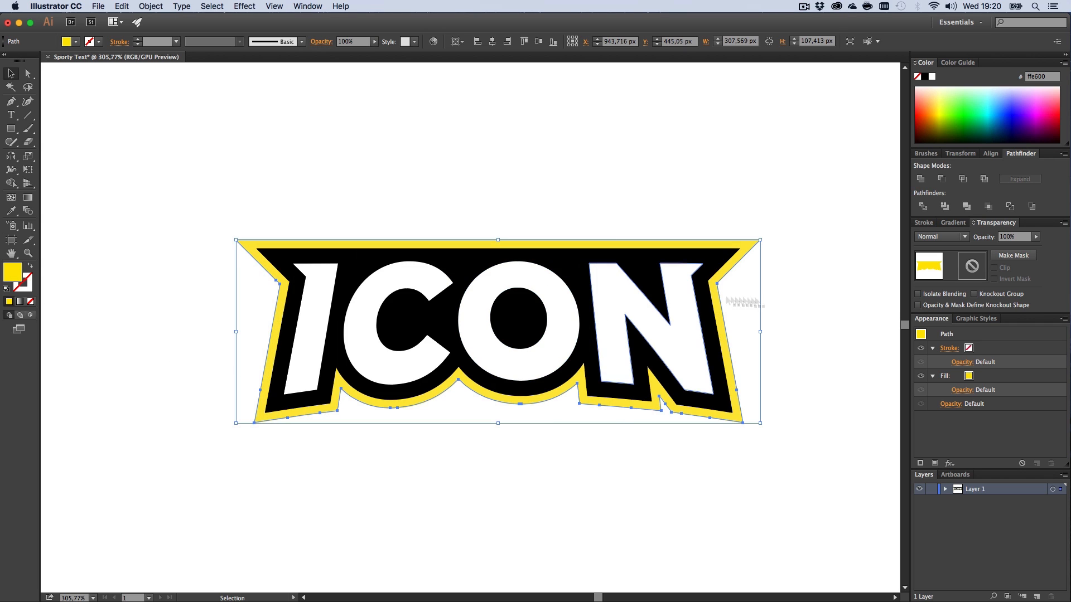
pyautogui.press('h')
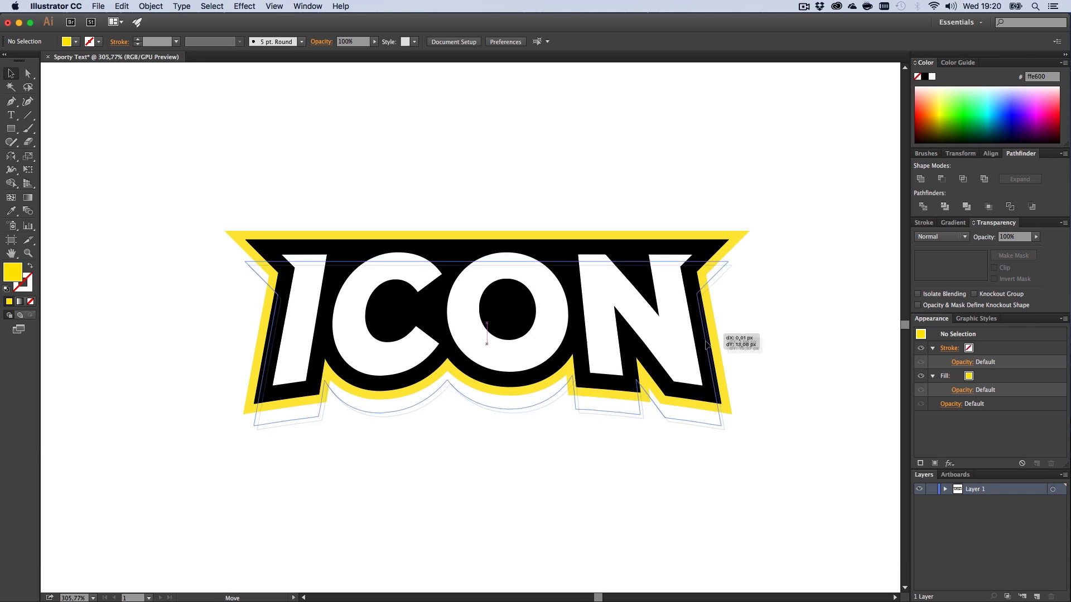
pyautogui.press('cmd+h')
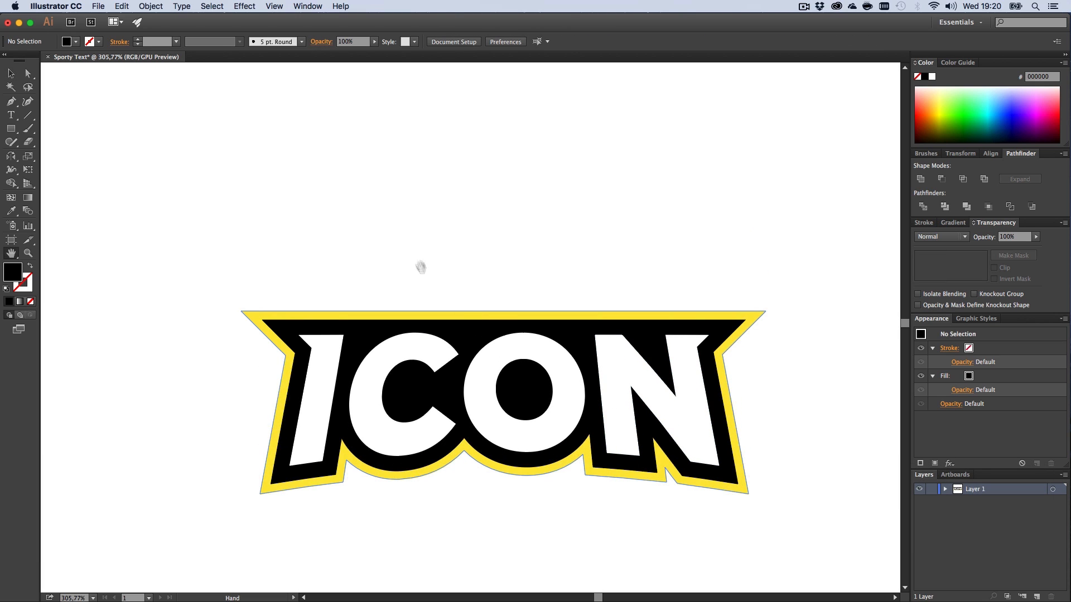
pyautogui.moveTo(441, 228)
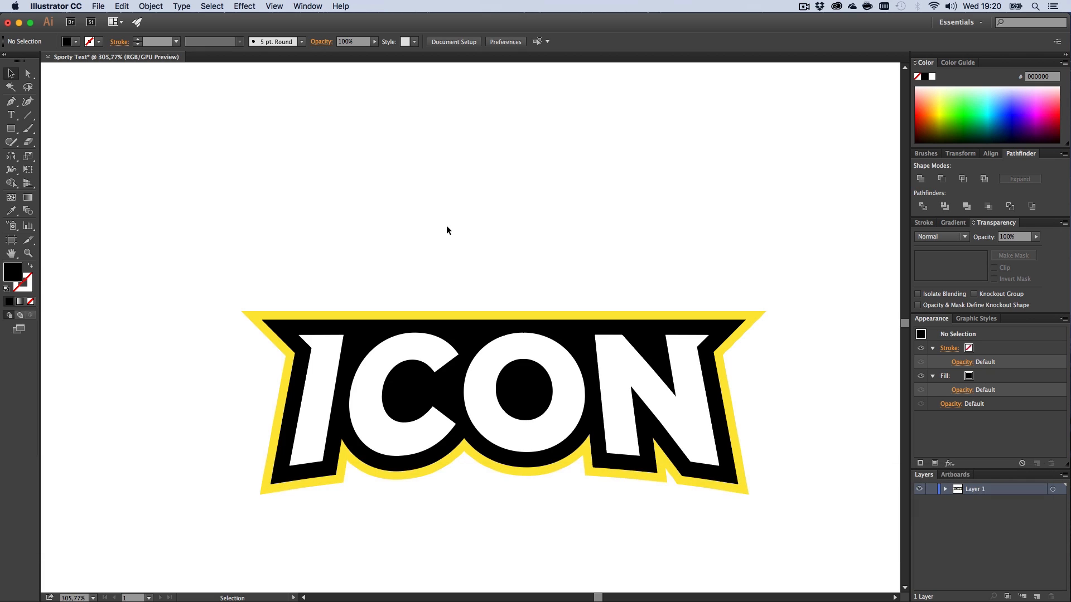
pyautogui.moveTo(434, 262)
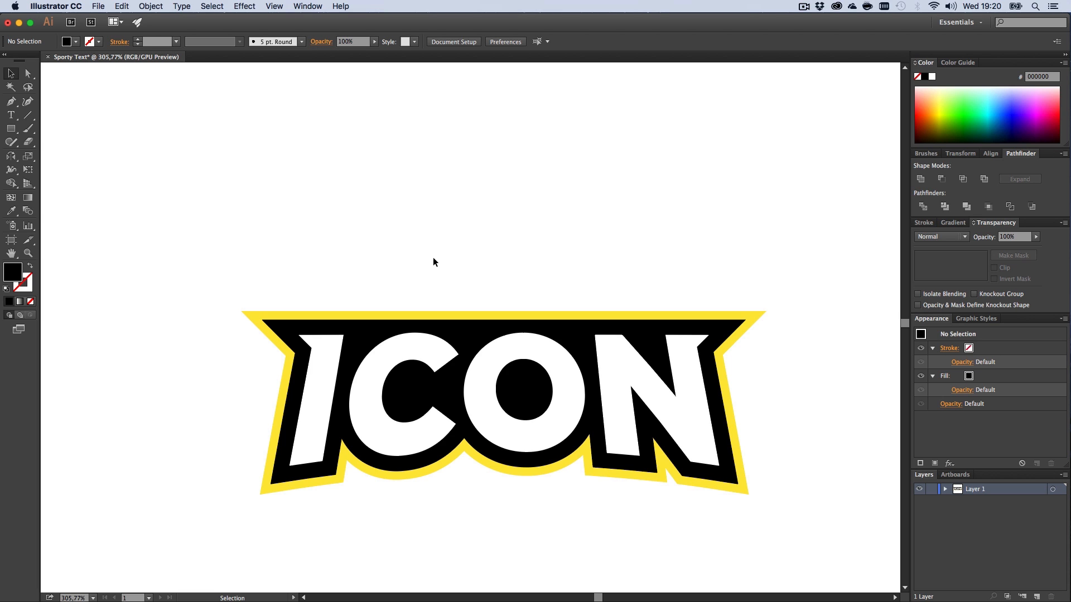
pyautogui.press('h')
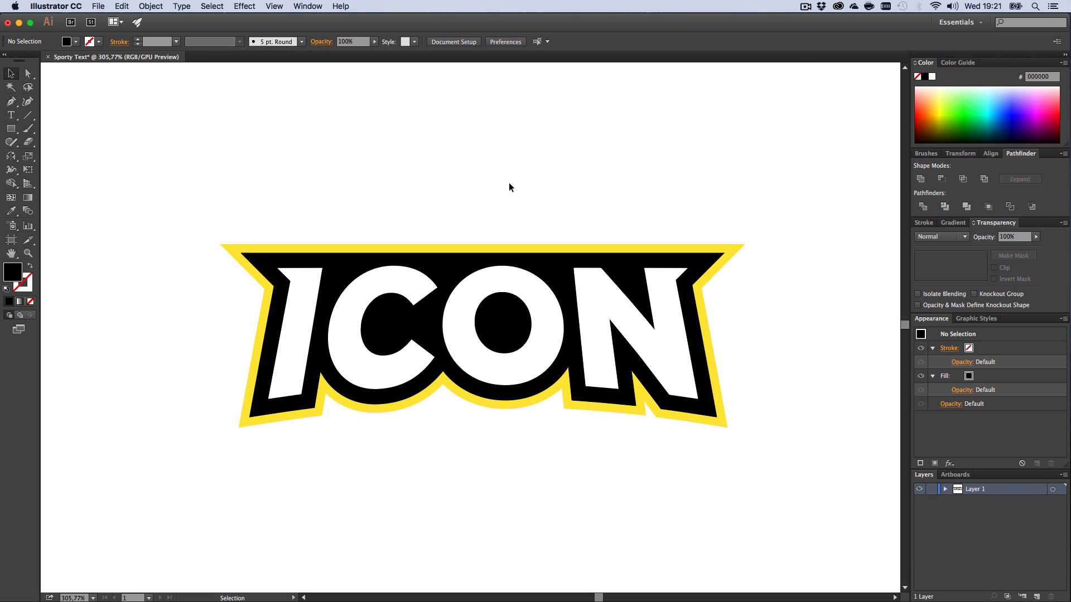
pyautogui.press('h')
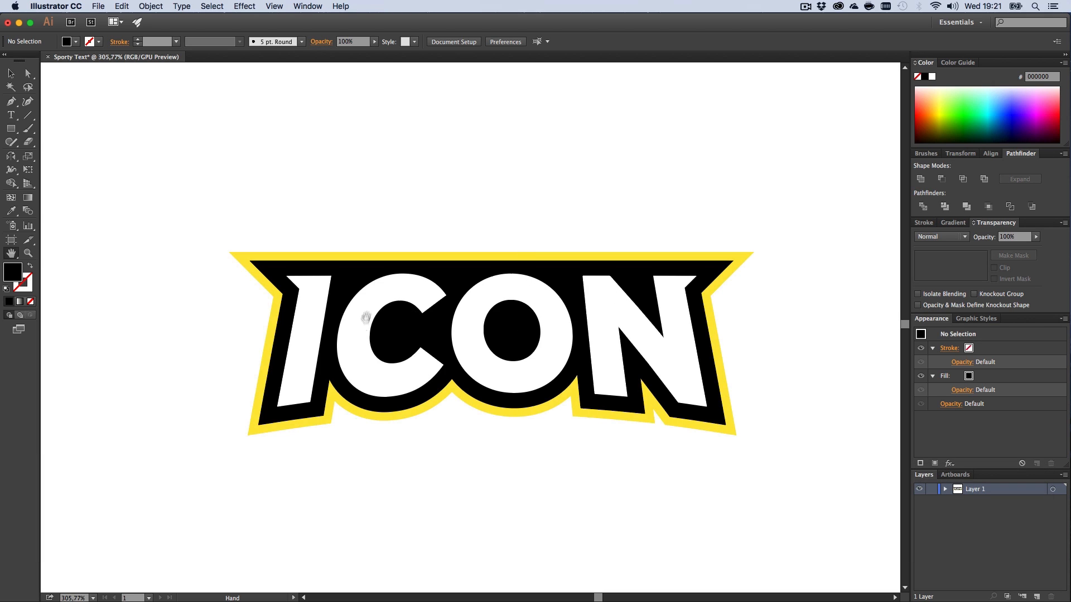
pyautogui.moveTo(366, 348)
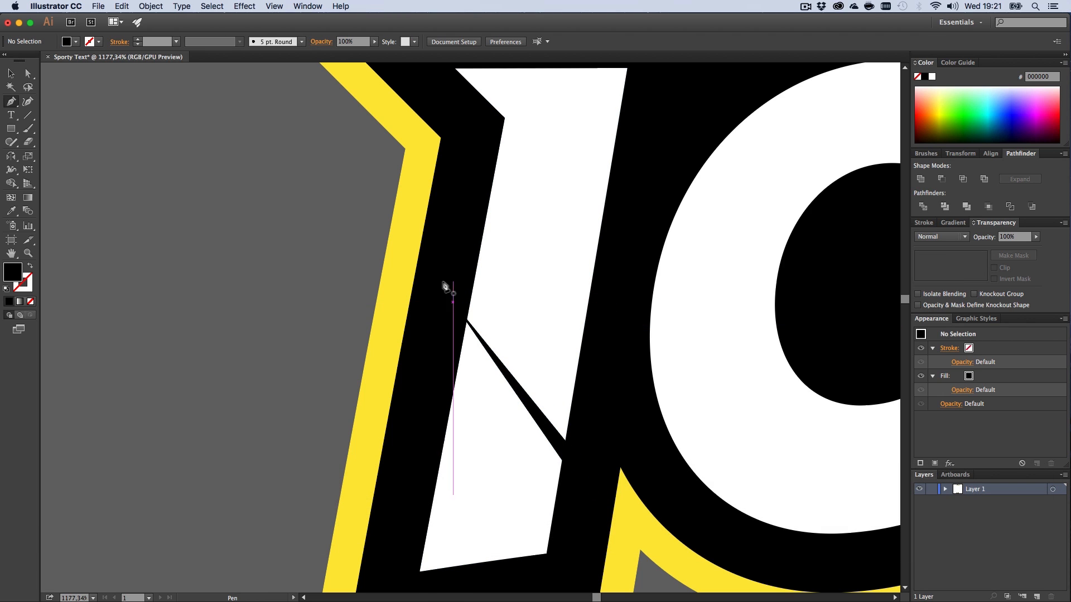
pyautogui.moveTo(315, 270)
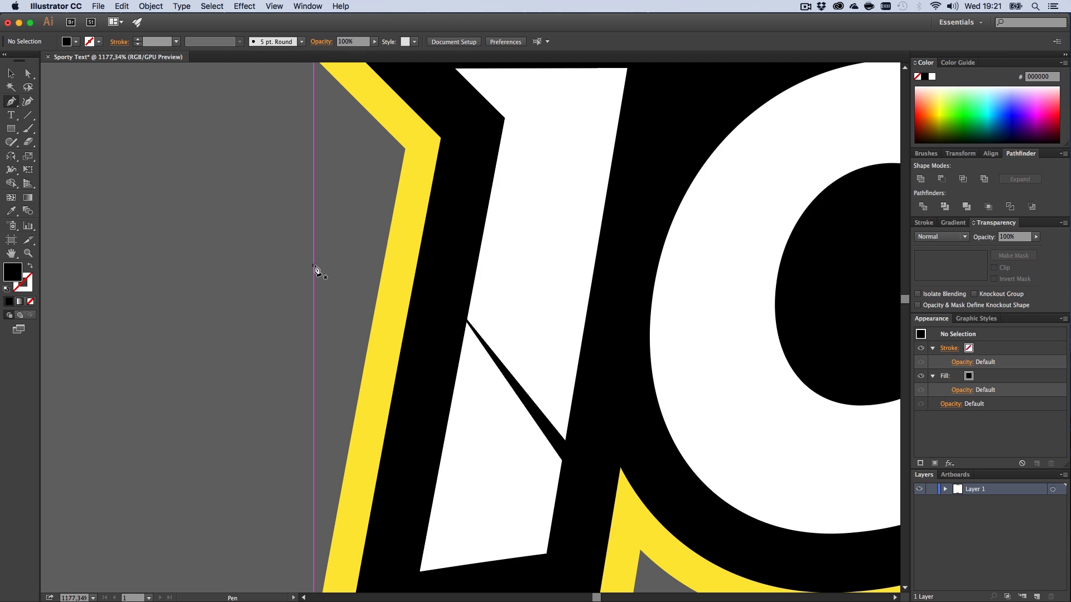
# Step: Draw a thin black diagonal scratch and a top notch shape on the letter I
pyautogui.press('cmd')
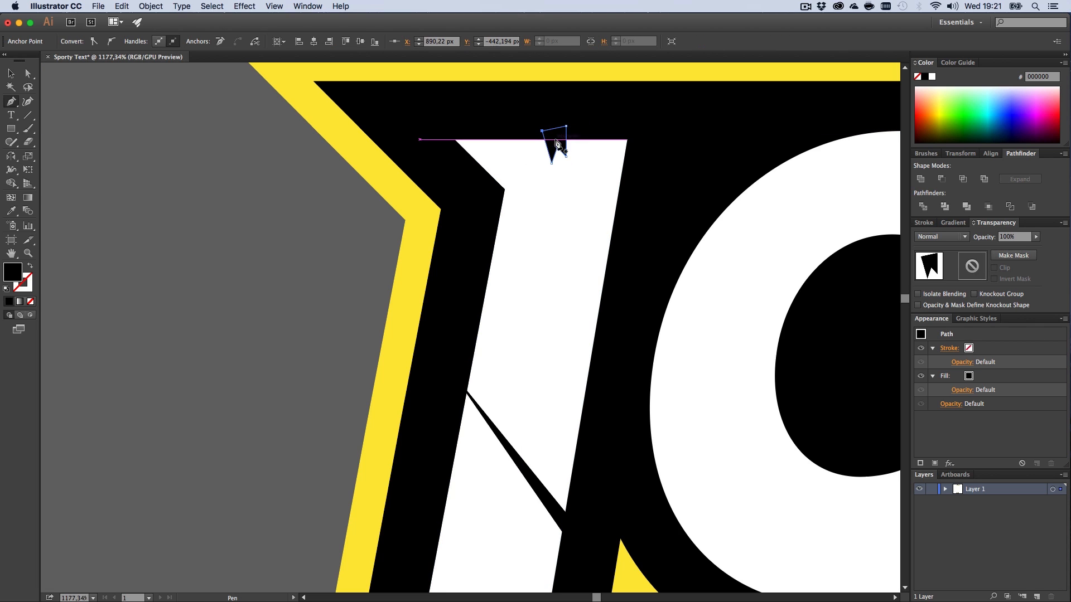
pyautogui.press('cmd')
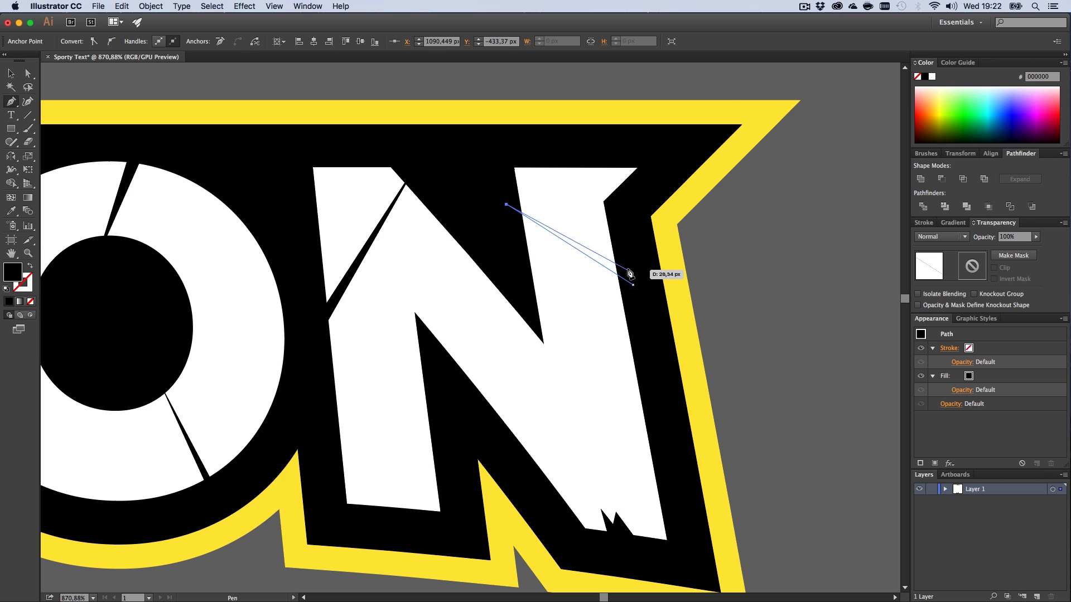
# Step: Finish the black scratch cuts across the C, O and N, then zoom out
pyautogui.press('z')
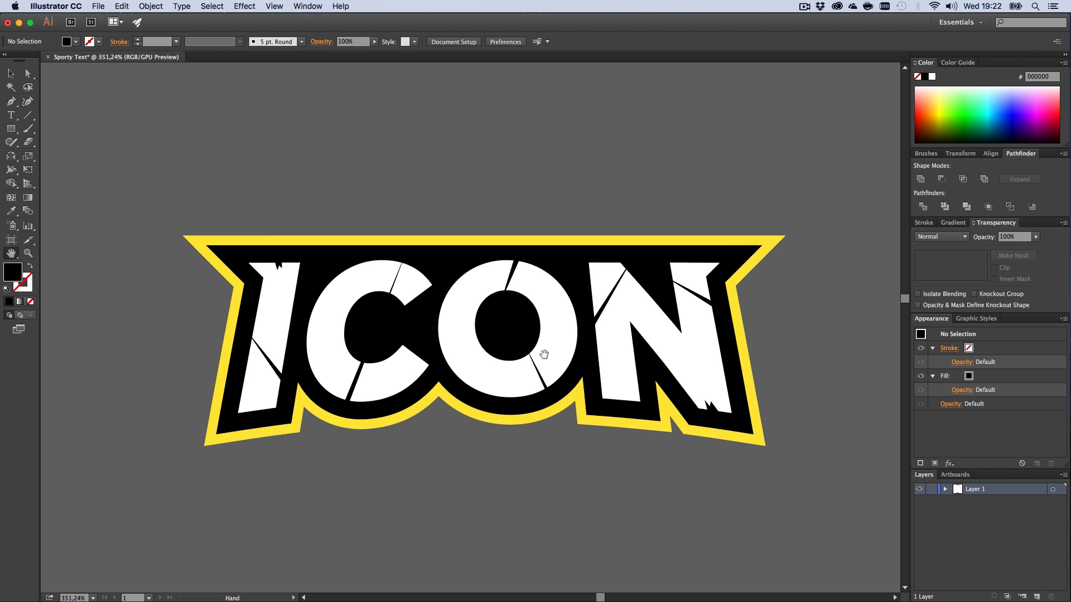
pyautogui.moveTo(384, 442)
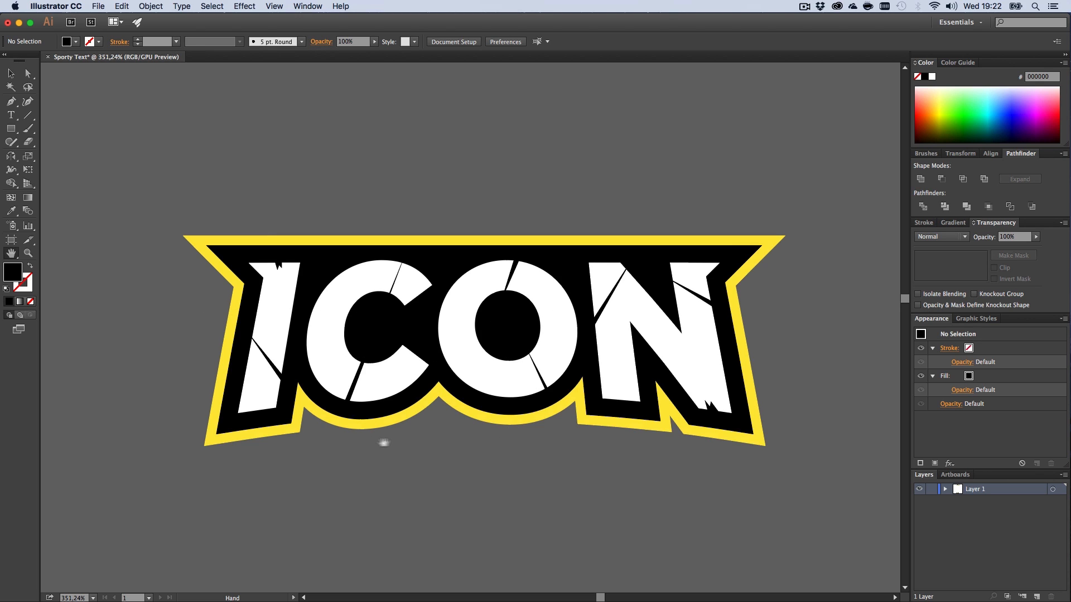
pyautogui.moveTo(451, 435)
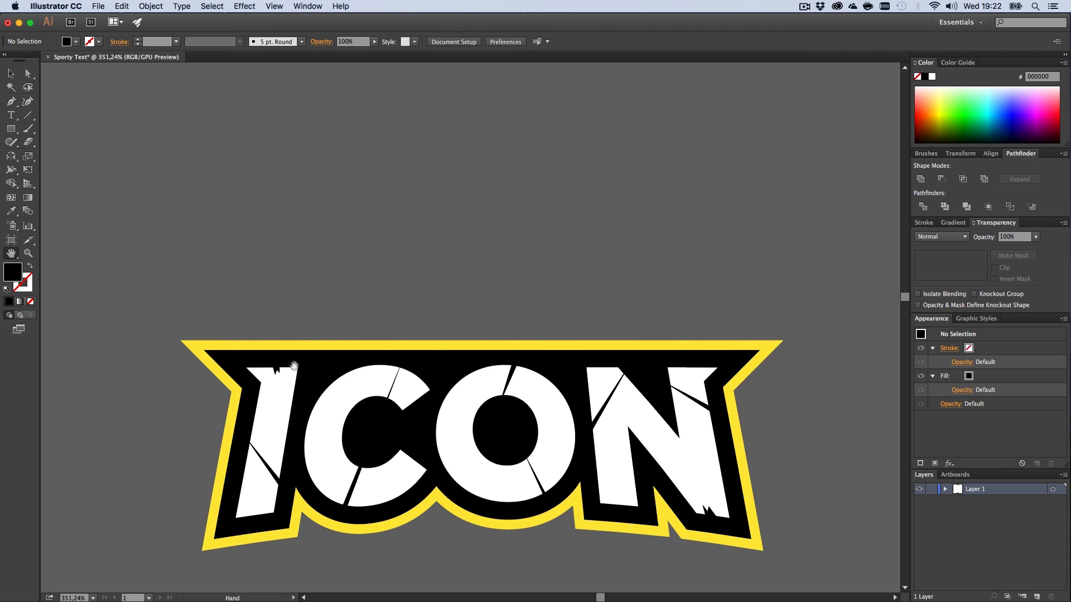
pyautogui.moveTo(591, 395)
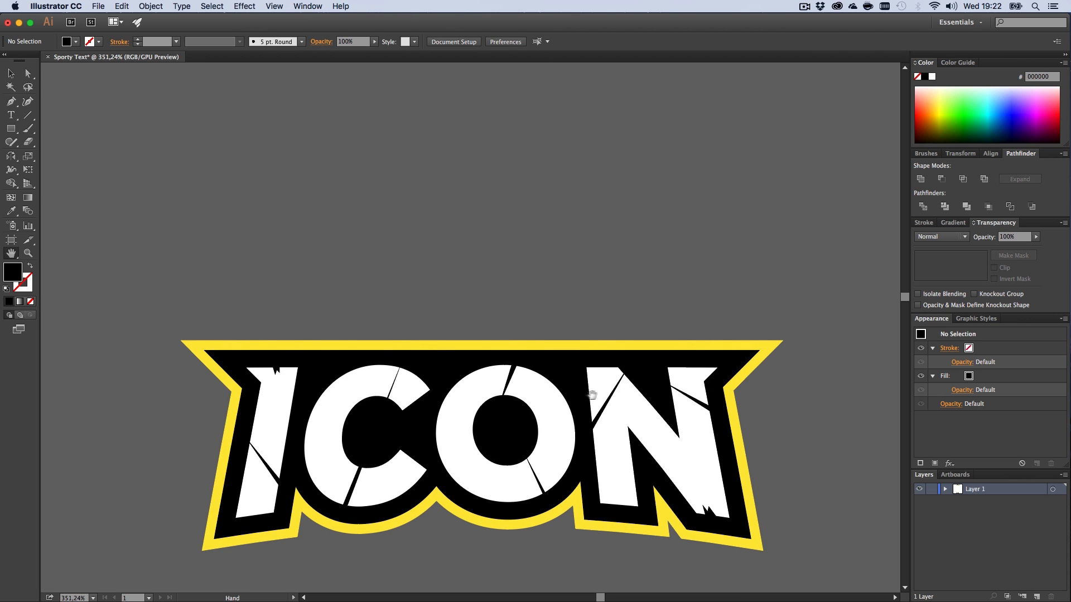